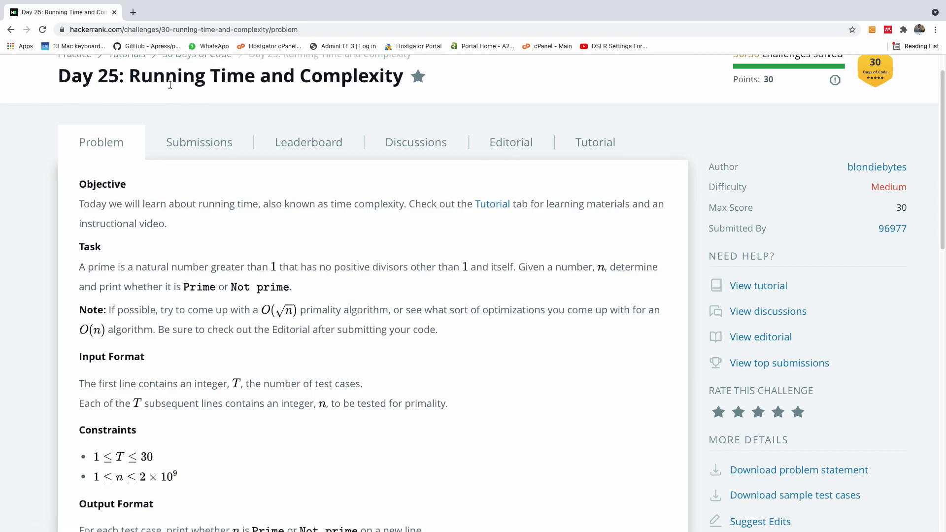
mouse_move(218, 341)
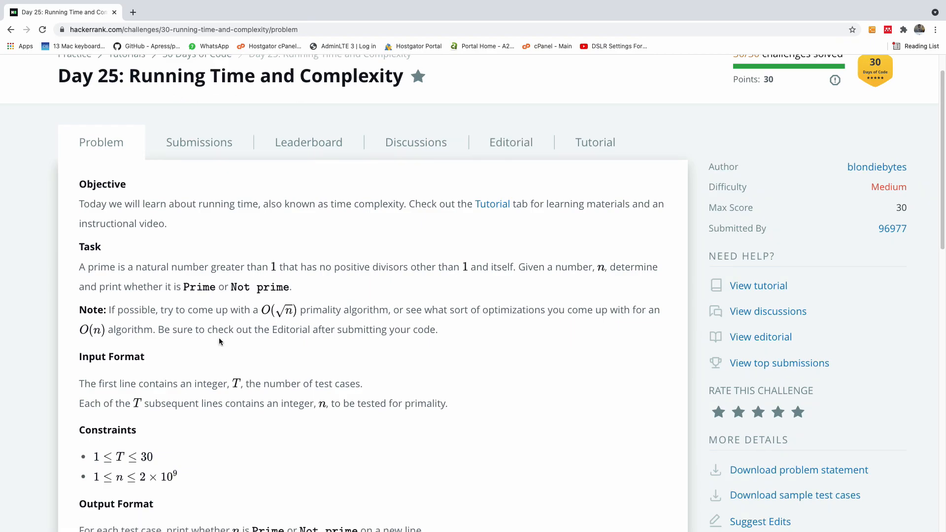
mouse_move(299, 313)
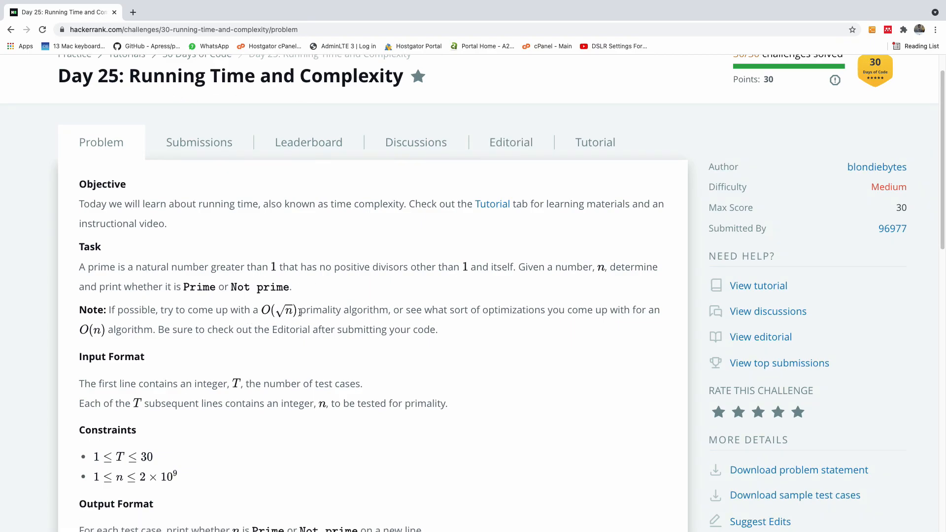
mouse_move(78, 269)
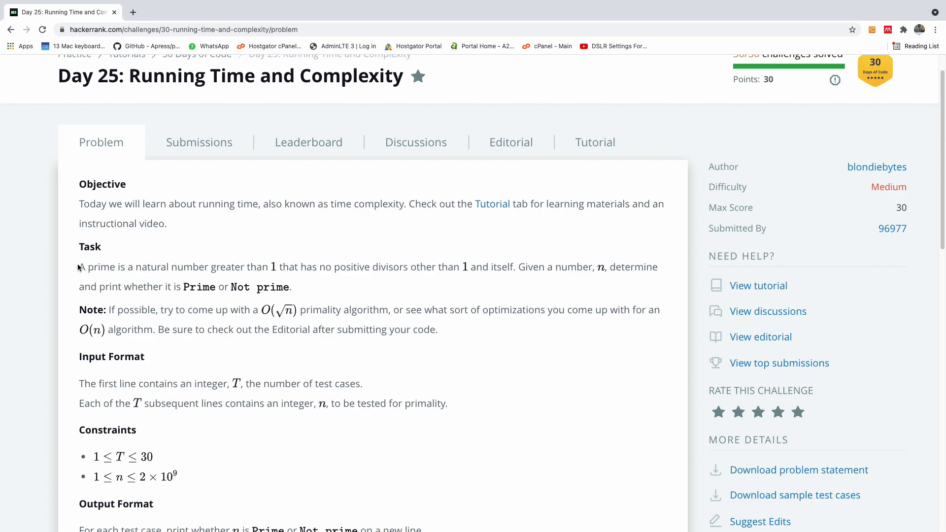
mouse_move(91, 260)
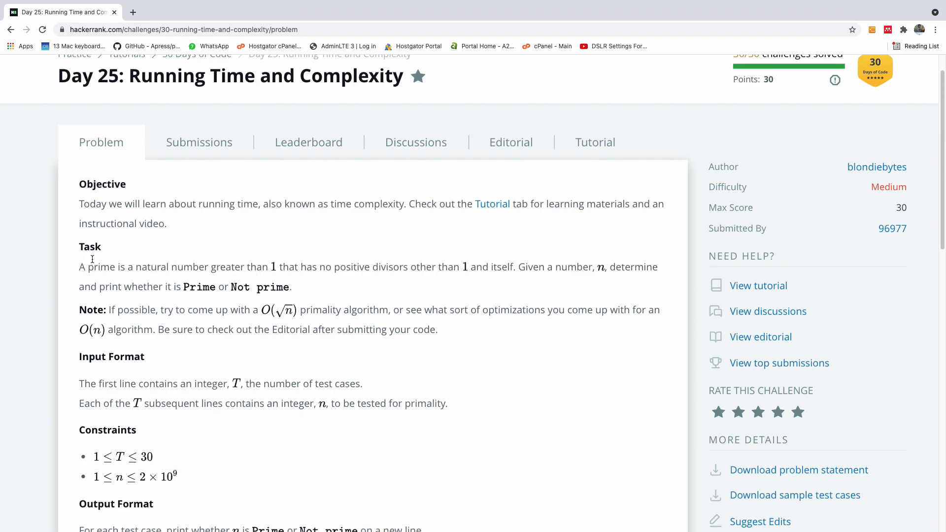
mouse_move(779, 210)
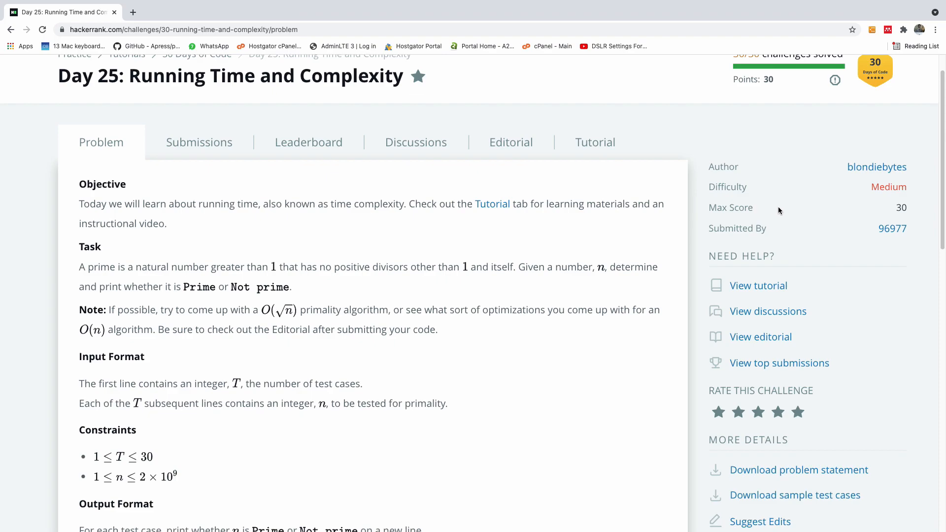
mouse_move(179, 242)
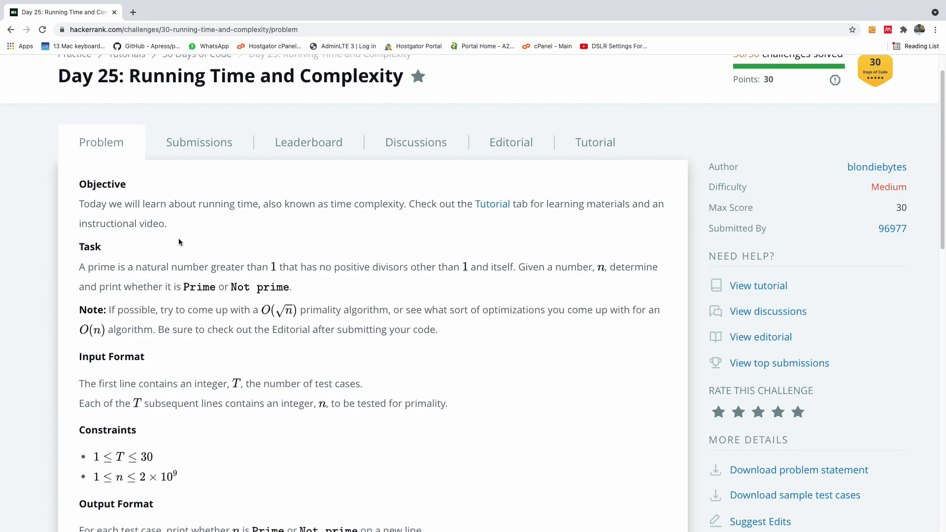
mouse_move(235, 287)
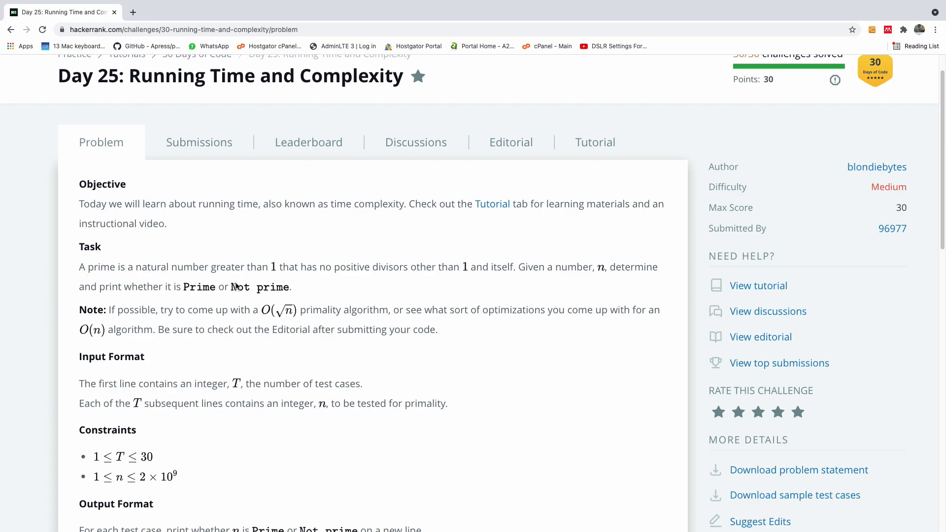
mouse_move(424, 276)
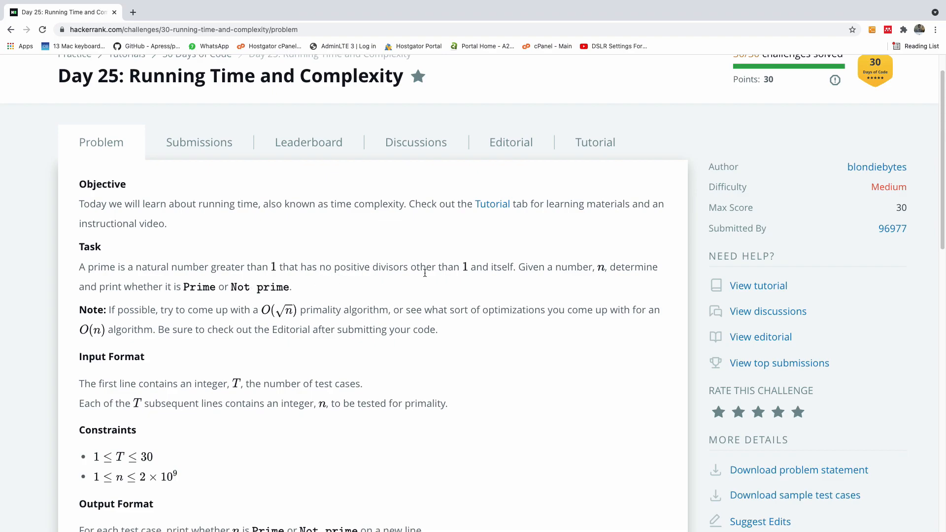
mouse_move(193, 254)
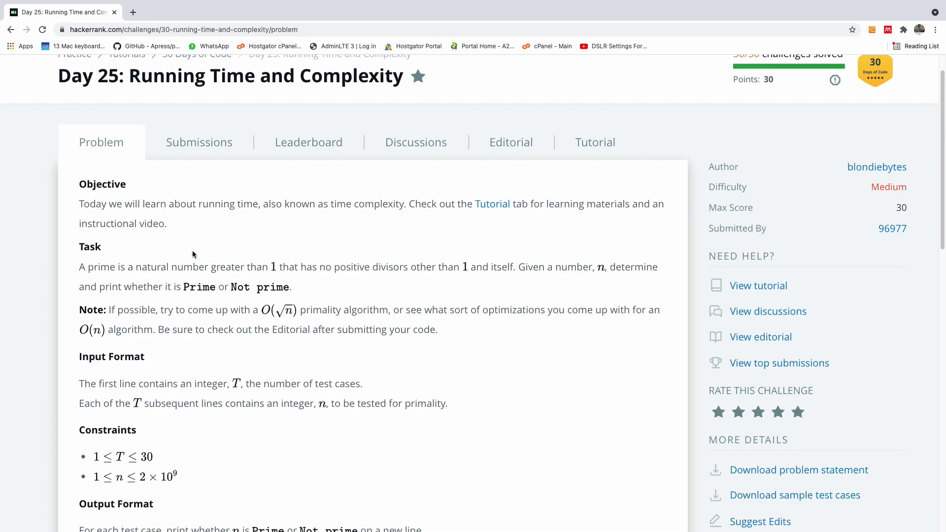
mouse_move(184, 298)
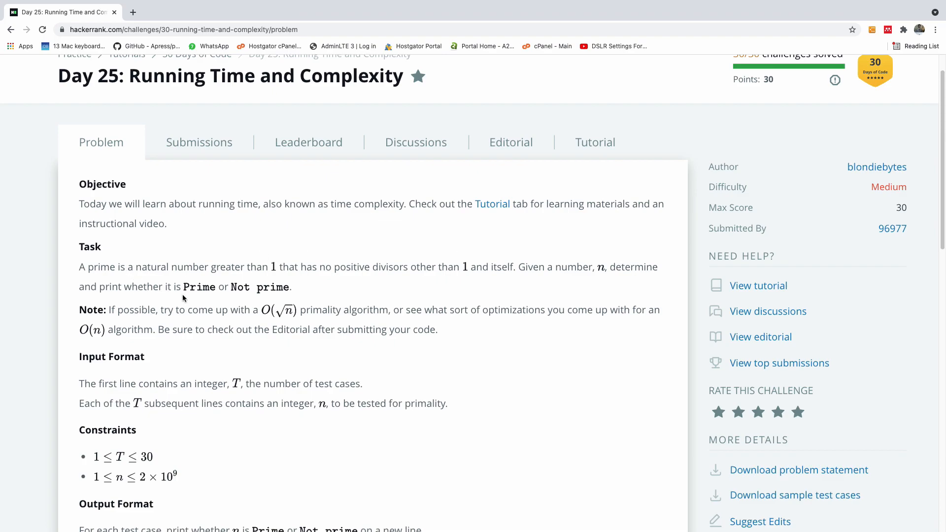
mouse_move(189, 315)
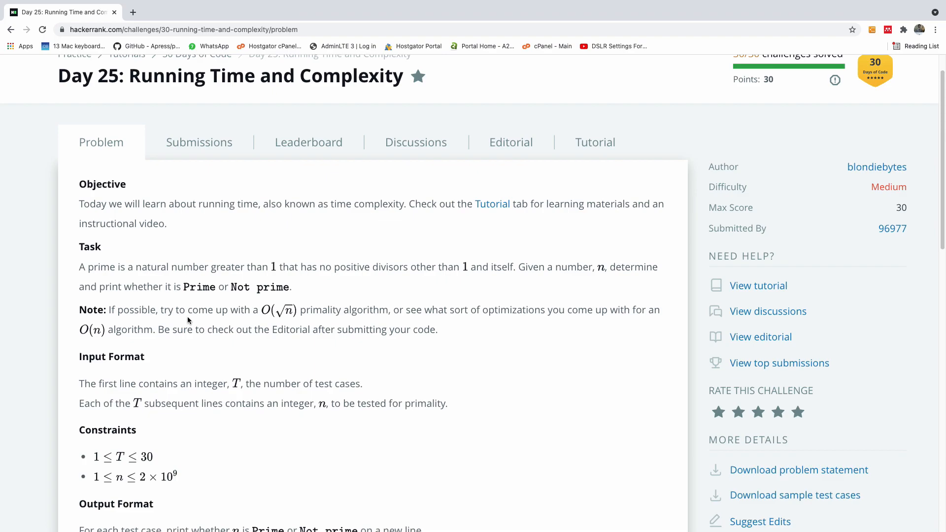
mouse_move(352, 327)
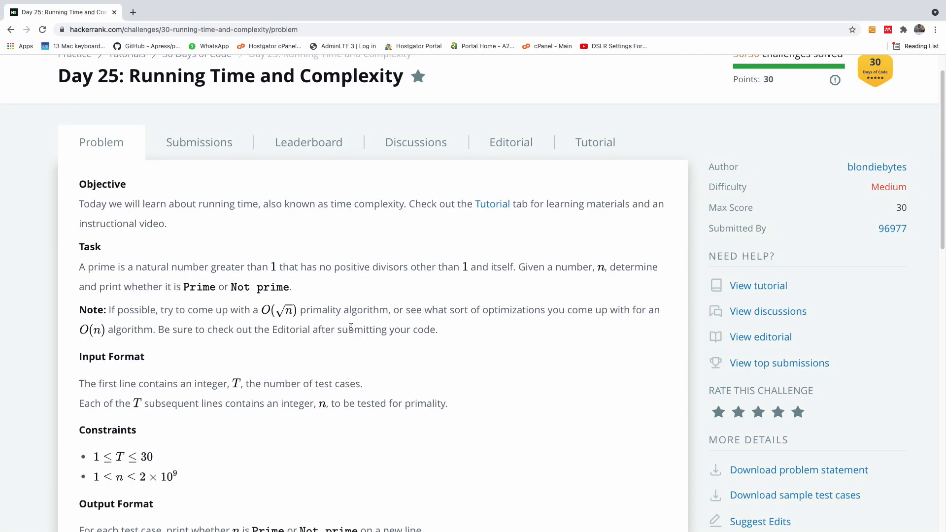
Step: Switch to OneNote and erase the old handwritten divisibility working for 25
key(alt+tab)
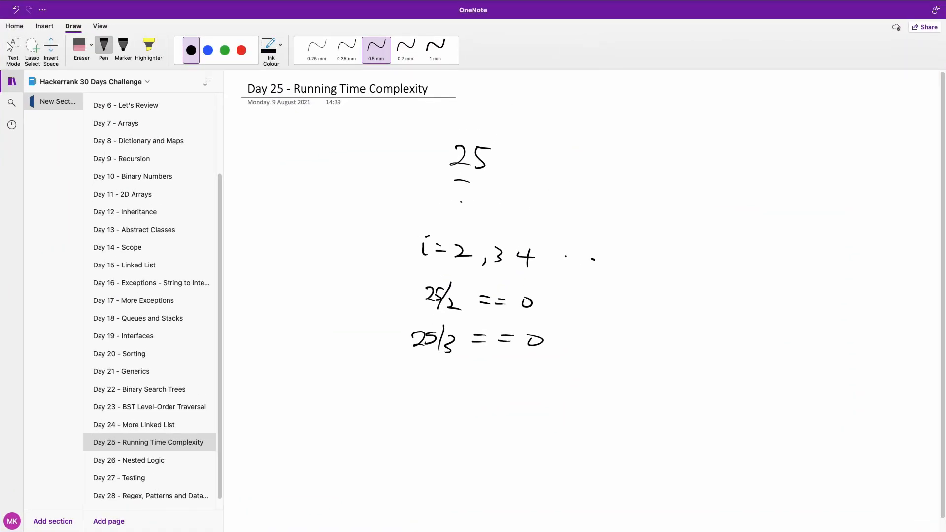
click(12, 50)
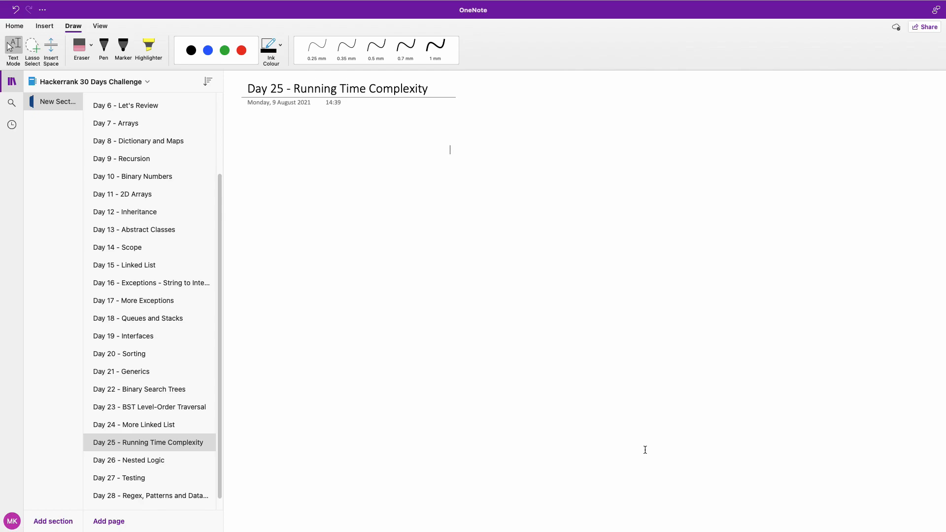
Step: Handwrite and erase a draft for line, then write 'n = input( )' with 'for' below
click(376, 49)
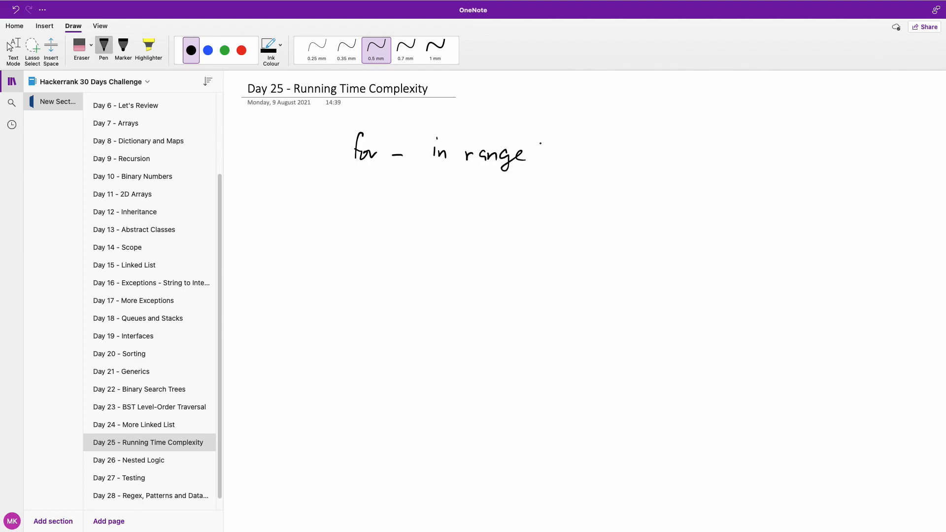
click(463, 175)
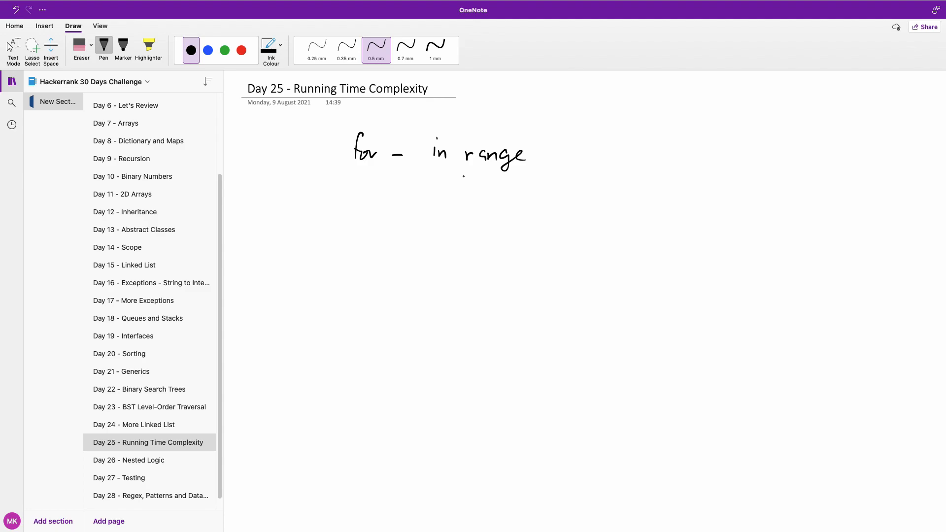
click(482, 174)
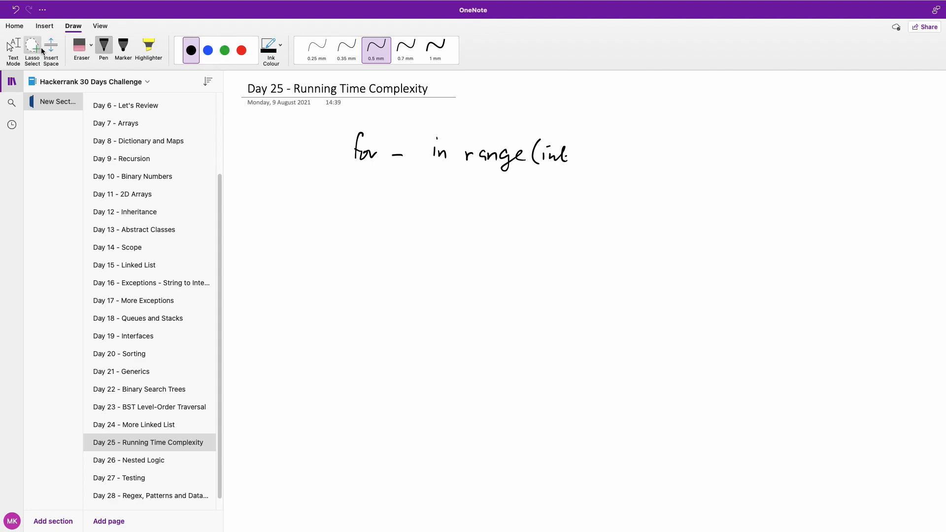
click(81, 49)
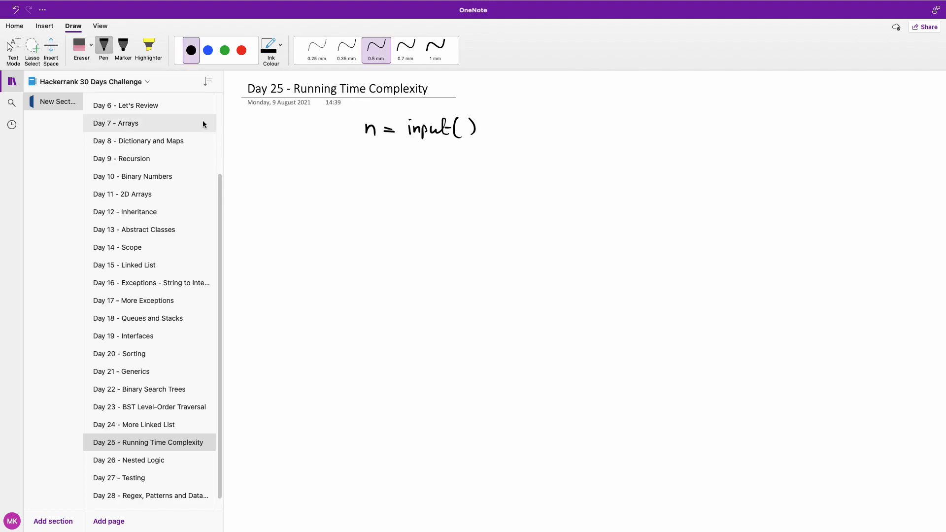
mouse_move(317, 118)
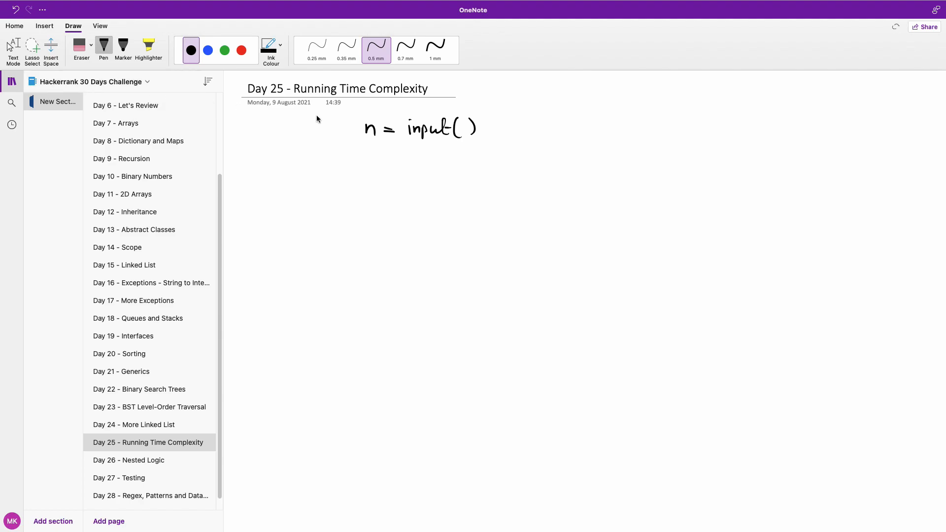
mouse_move(349, 159)
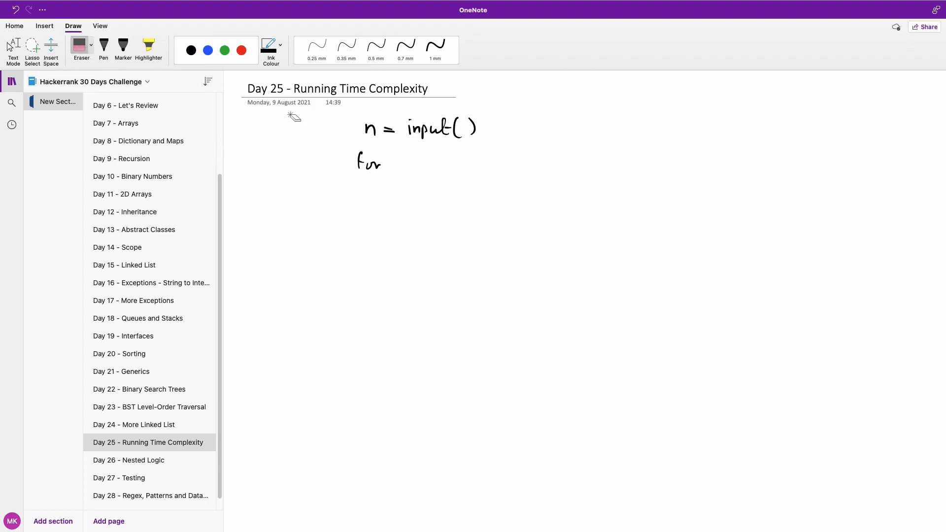
Step: Resume pen inking to write 'for i in range(0, n)' and 'num = input()'
click(375, 48)
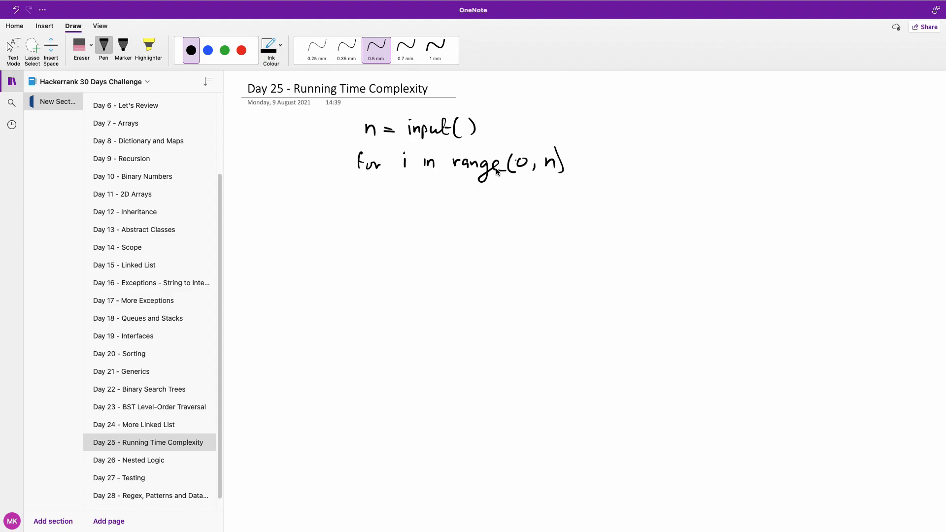
mouse_move(498, 178)
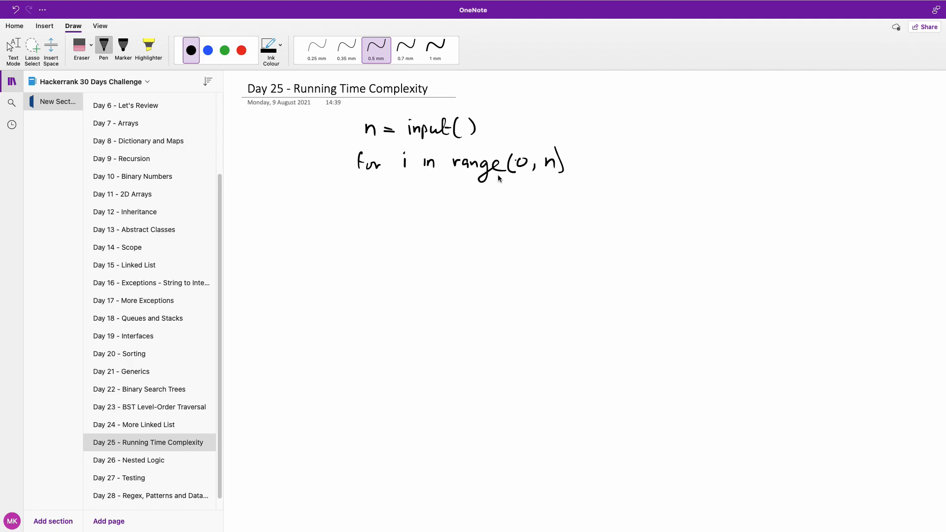
mouse_move(416, 189)
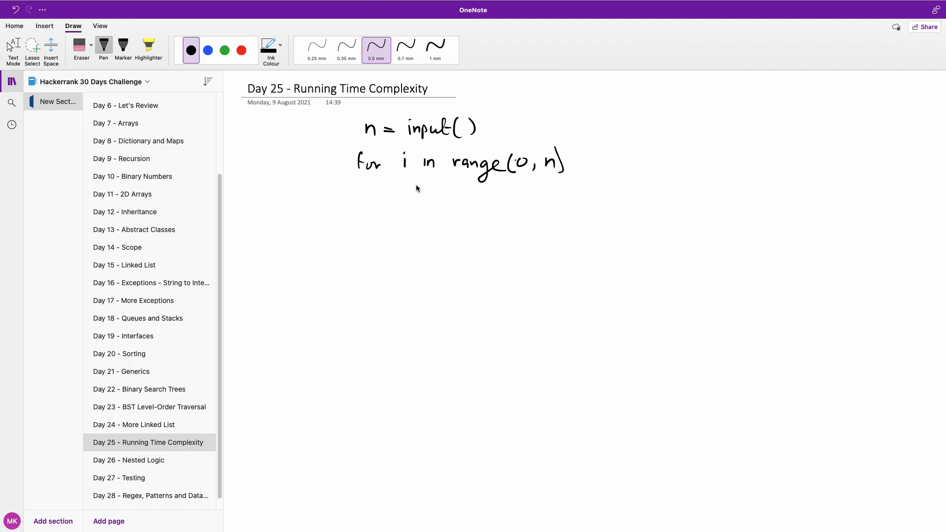
mouse_move(408, 195)
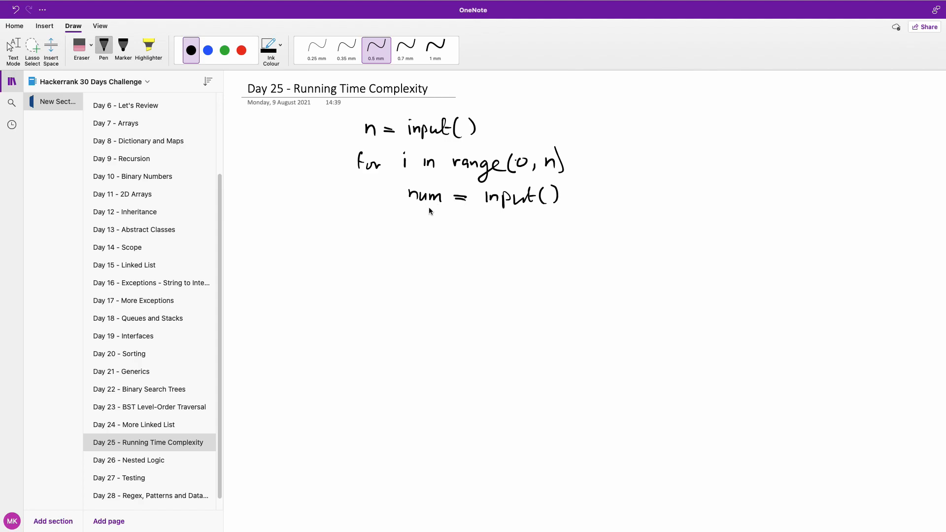
mouse_move(432, 208)
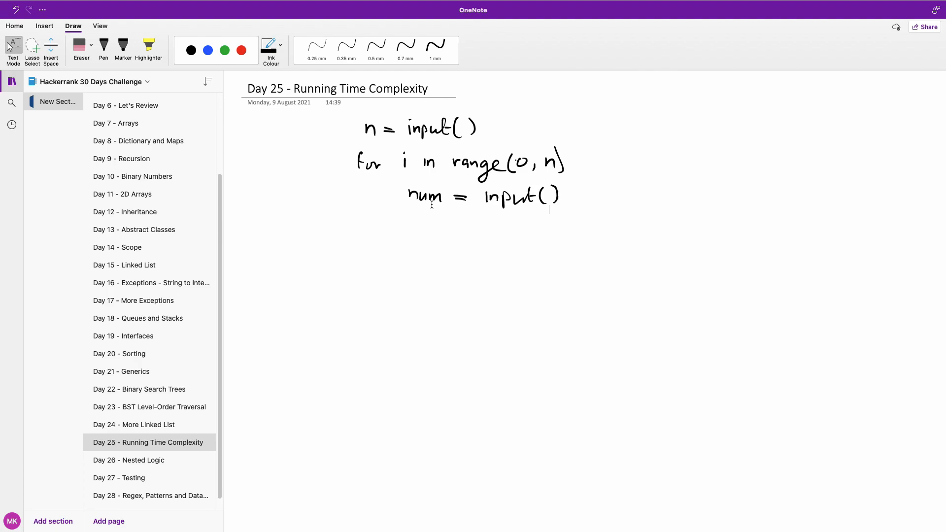
Step: Handwrite num = input() and if/else checks printing 'Not Prime' for 1 and even numbers
click(375, 50)
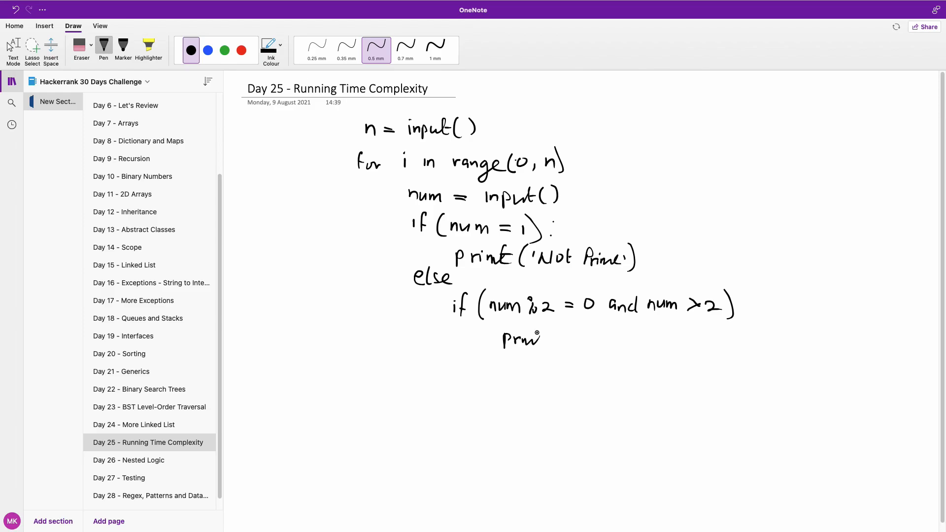
scroll(down, 3)
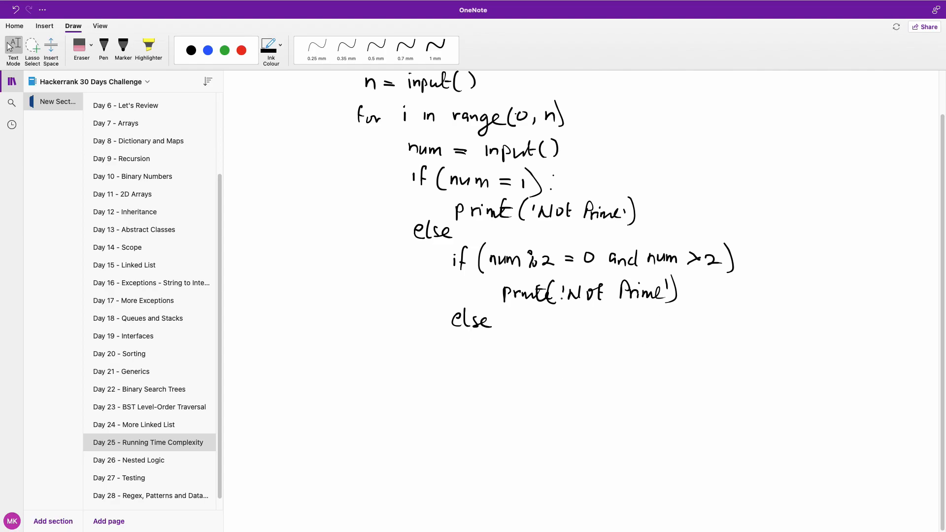
Step: Jot an underlined '3 → sqrt(num)' note at top right and start 'for (' under else
click(376, 51)
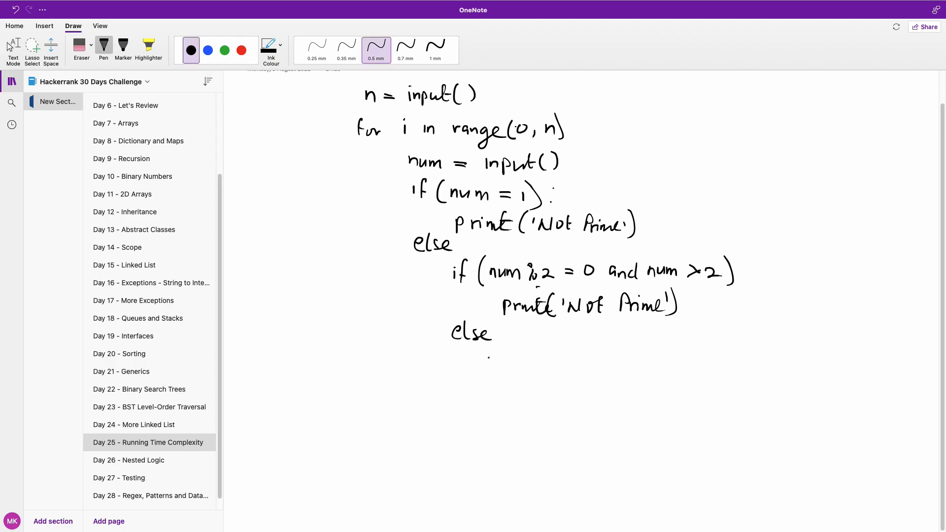
click(524, 336)
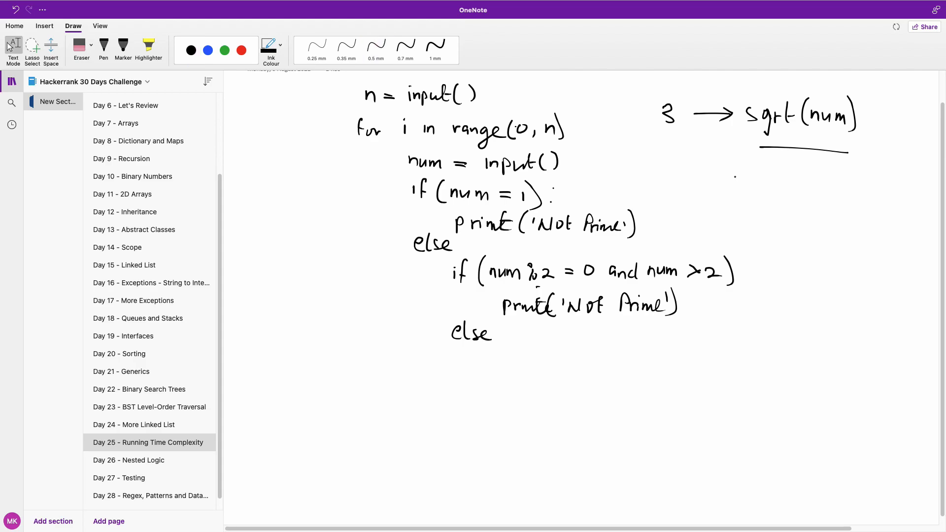
click(376, 50)
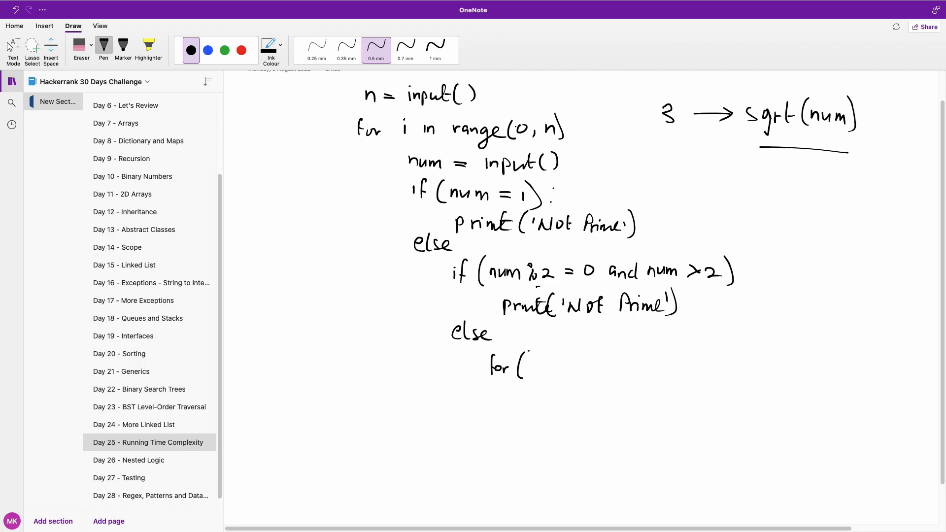
Step: Finish 'for i in range(3, num**(1/2), 2)', leave inking, and return to HackerRank
click(103, 47)
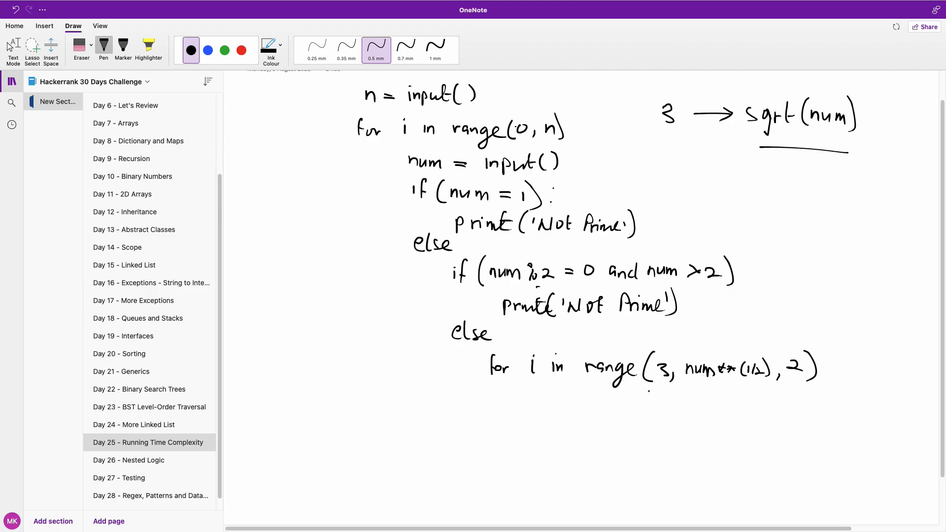
click(12, 47)
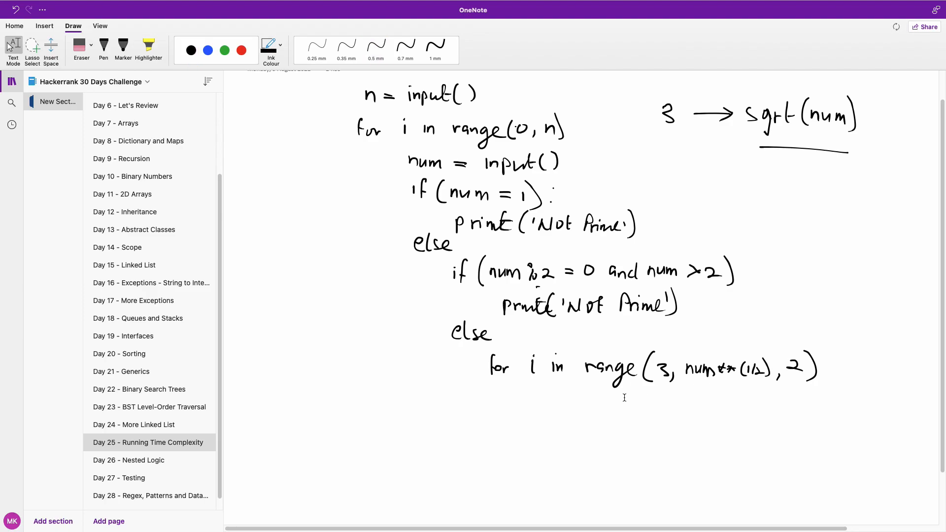
click(376, 50)
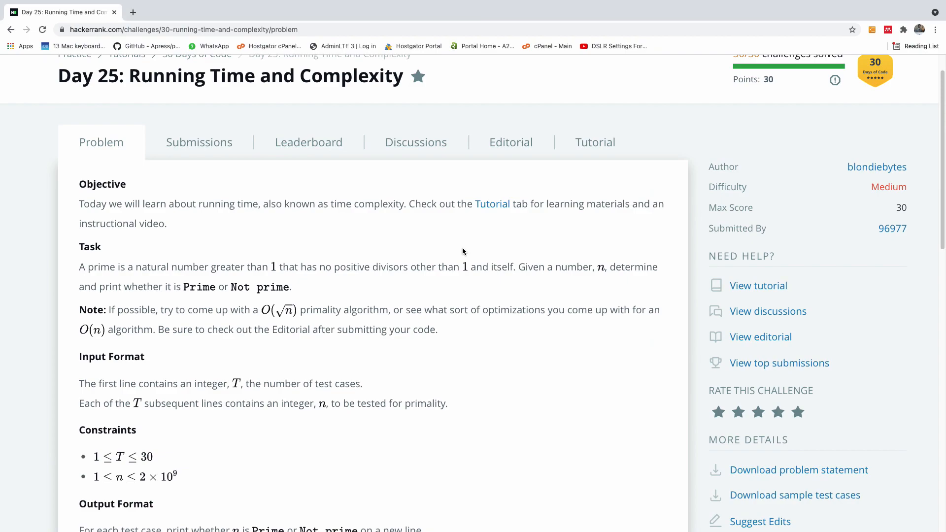
Step: Type 'n = int(input().strip())' as the first code line in the Python 3 editor
scroll(down, 3)
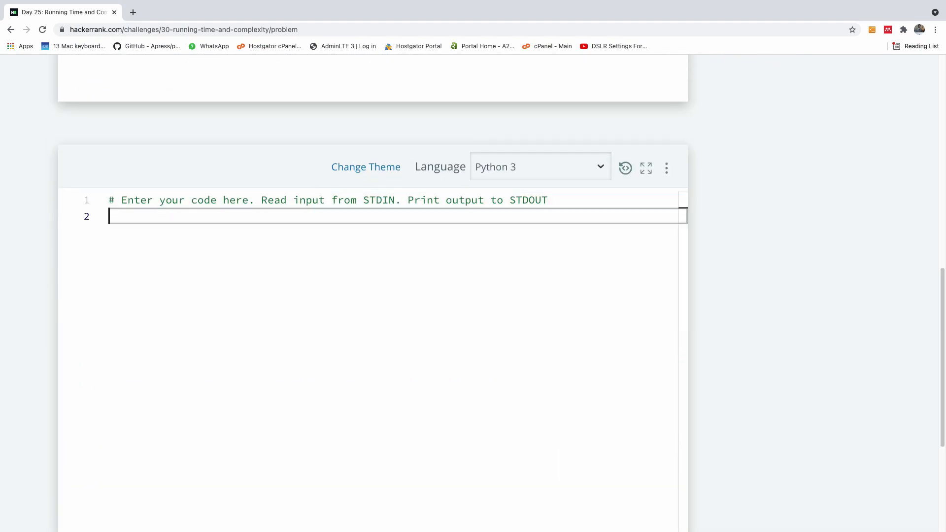
text(fo)
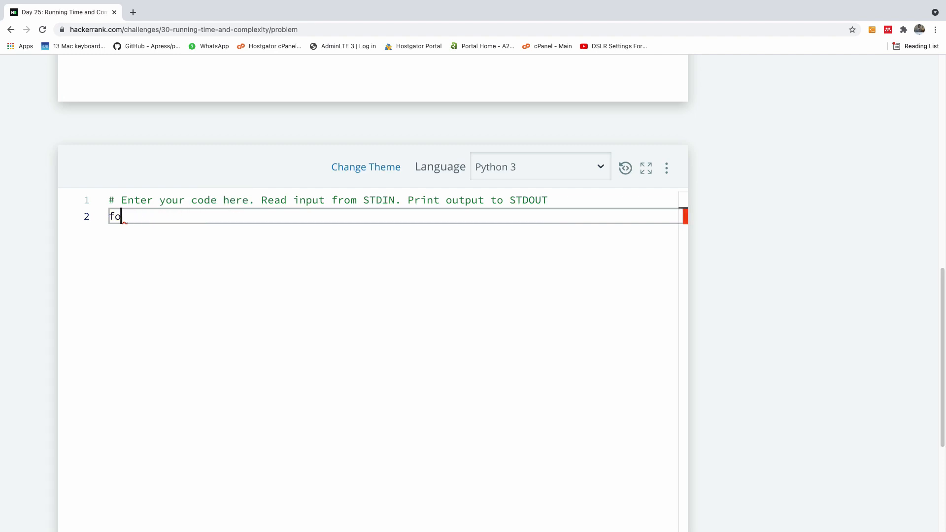
key(Backspace)
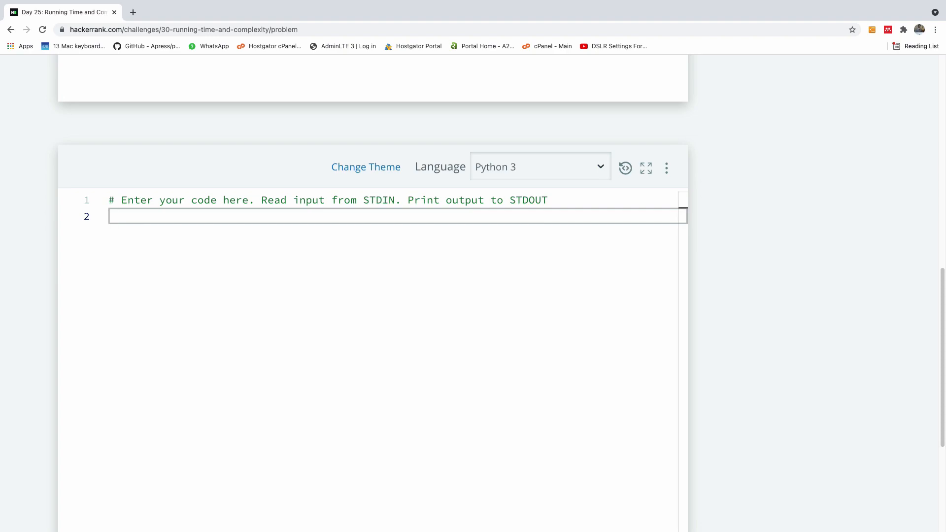
text(n =)
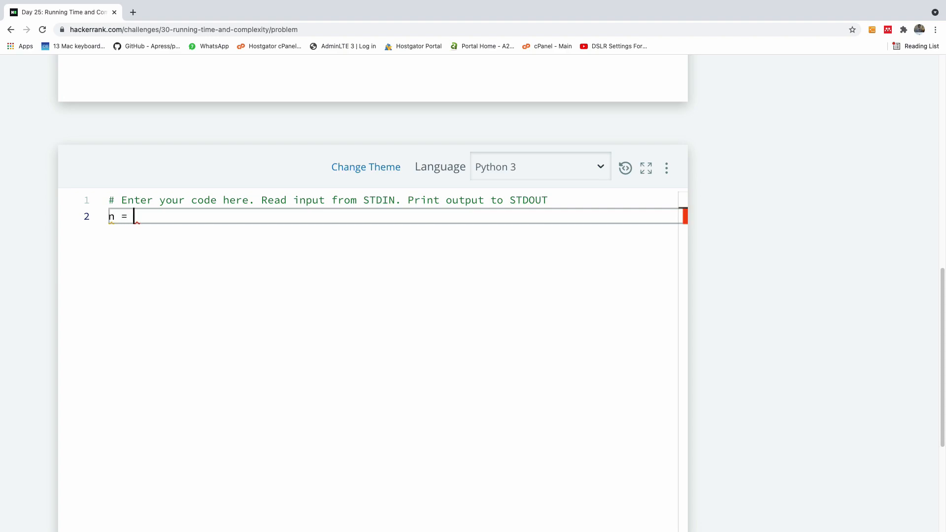
text(int(input()
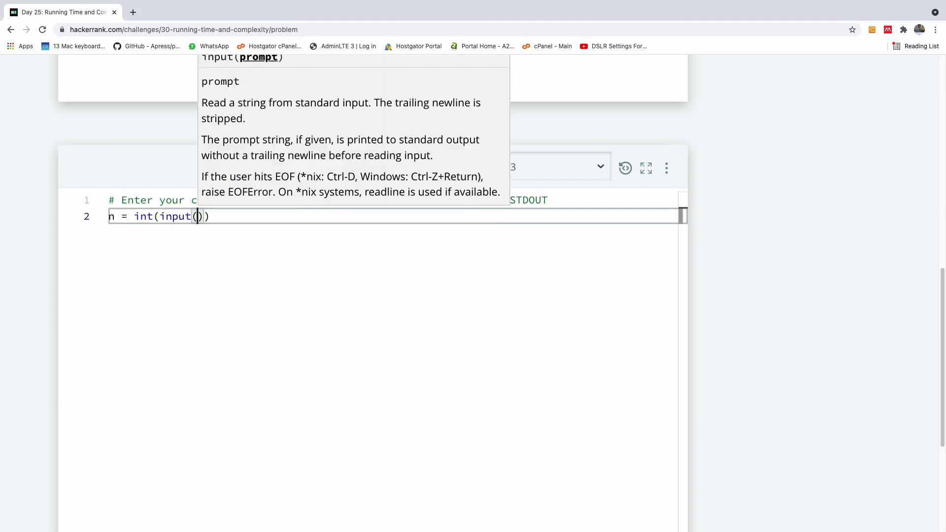
text(.stgr)
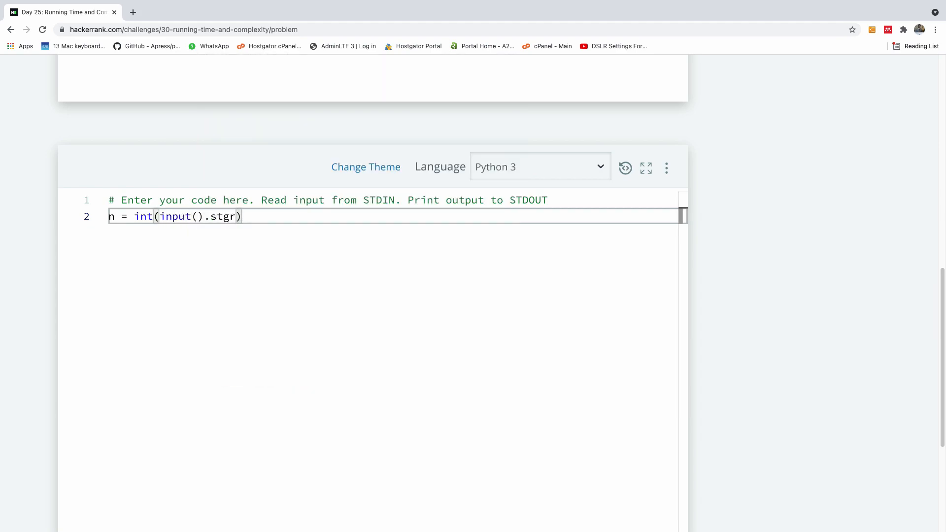
text(strip)
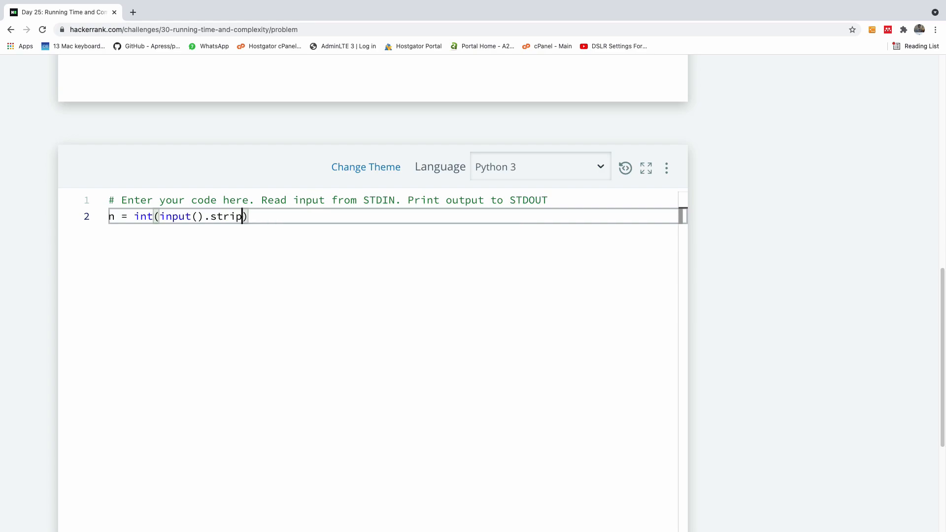
text(())
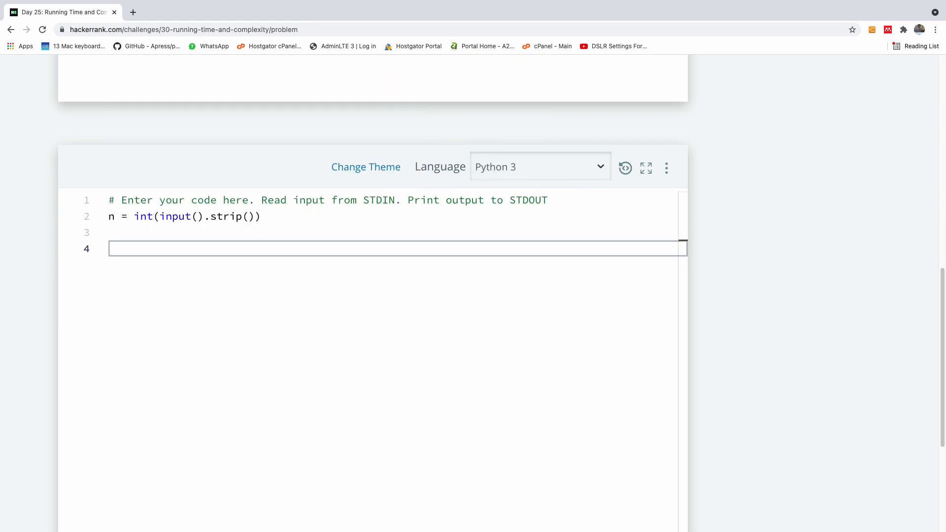
Step: Type a 'for _ in range(n):' loop containing 'num = input()'
text(from _ i)
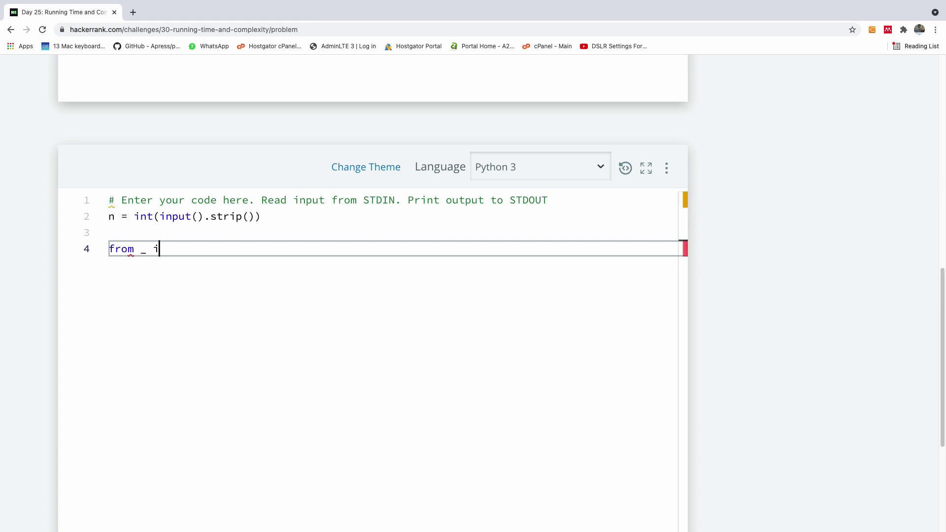
text(n range(n):)
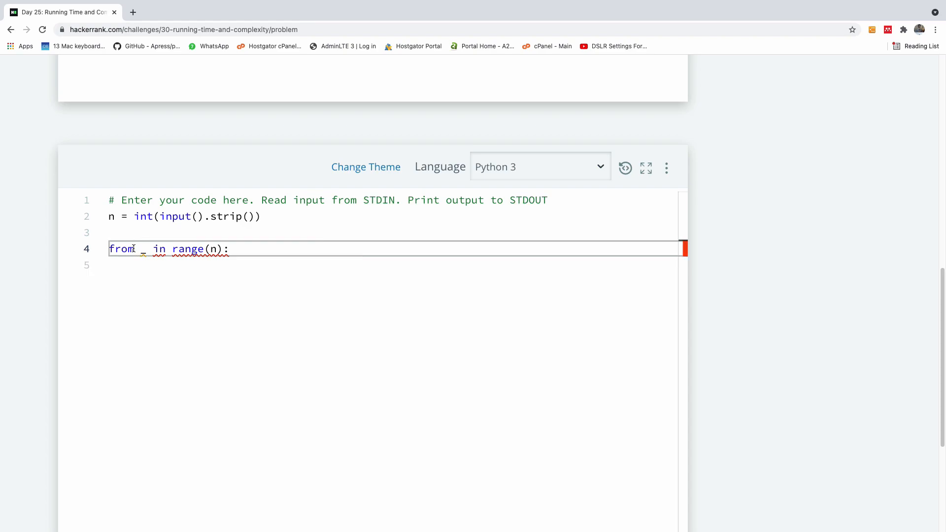
text(for)
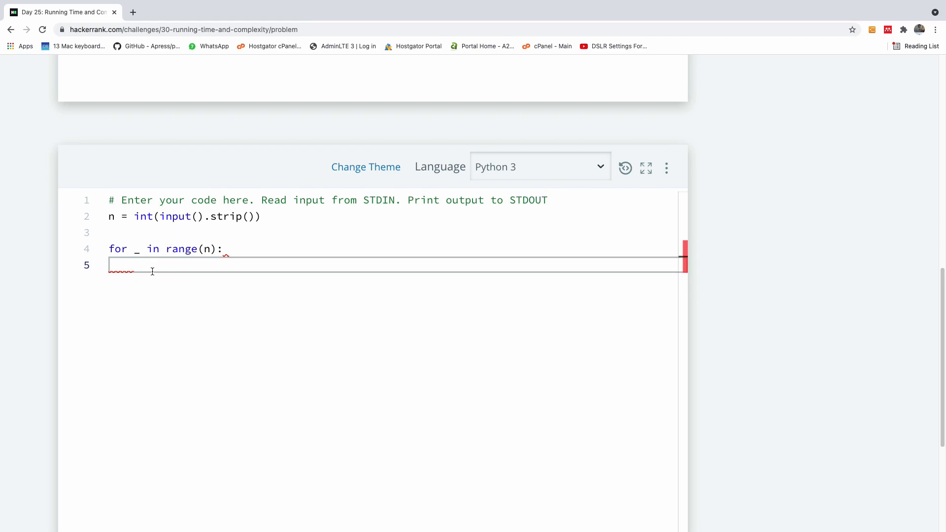
mouse_move(204, 301)
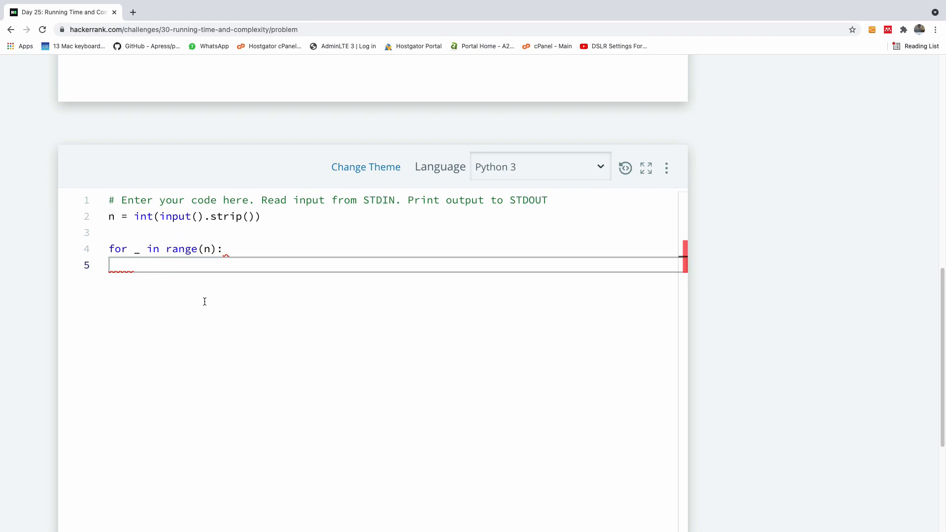
mouse_move(250, 282)
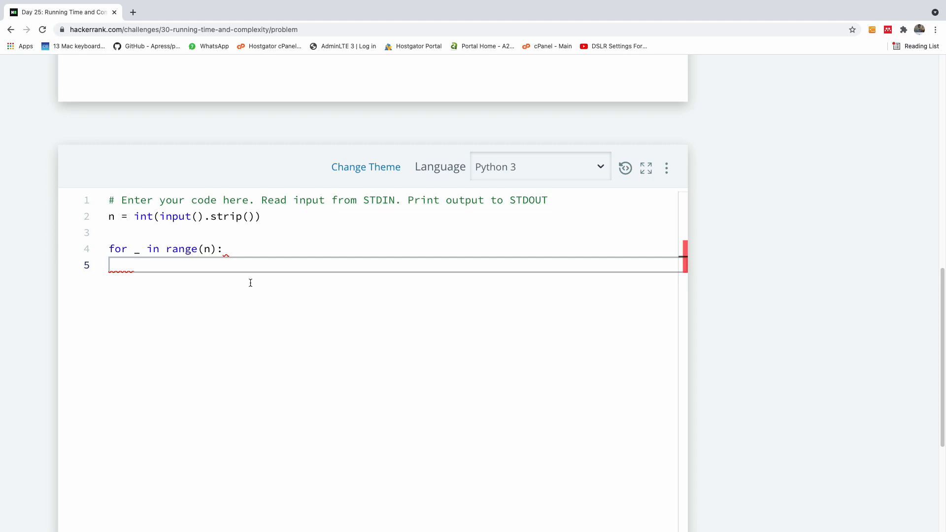
mouse_move(147, 228)
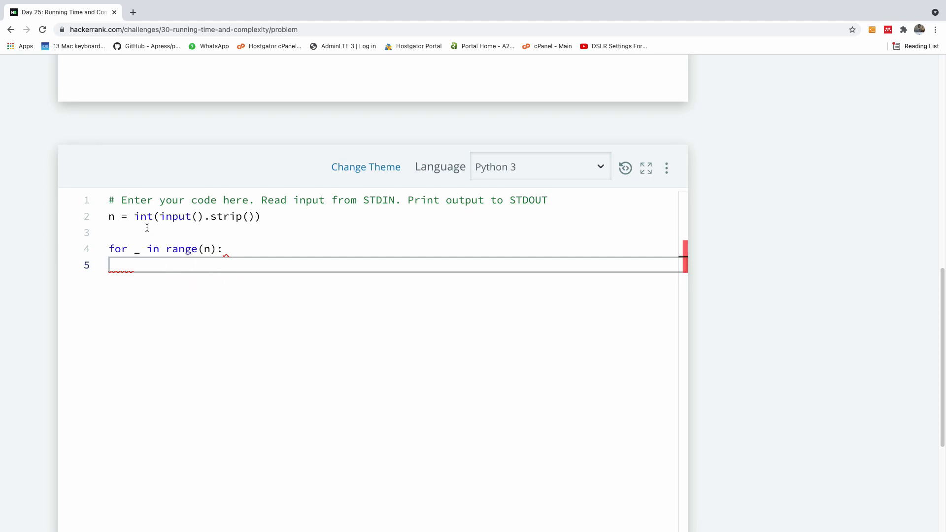
text(nu)
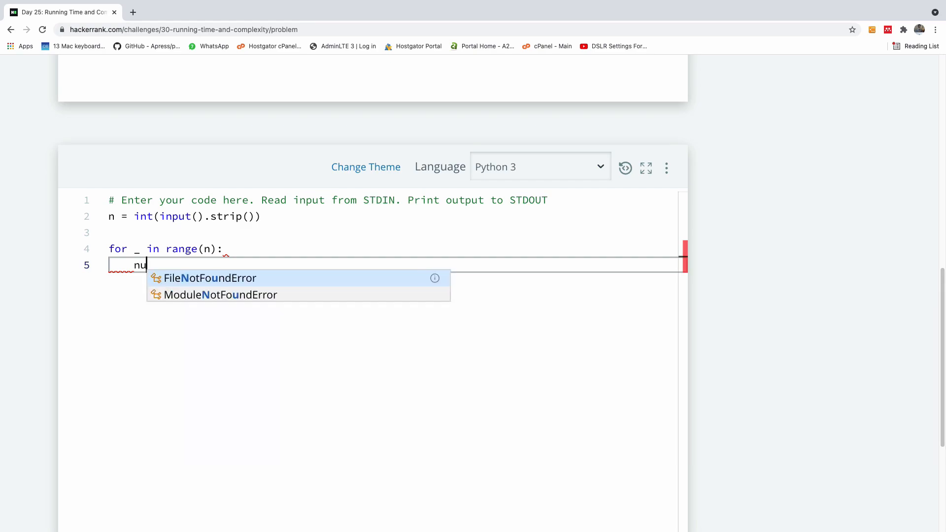
text(m =)
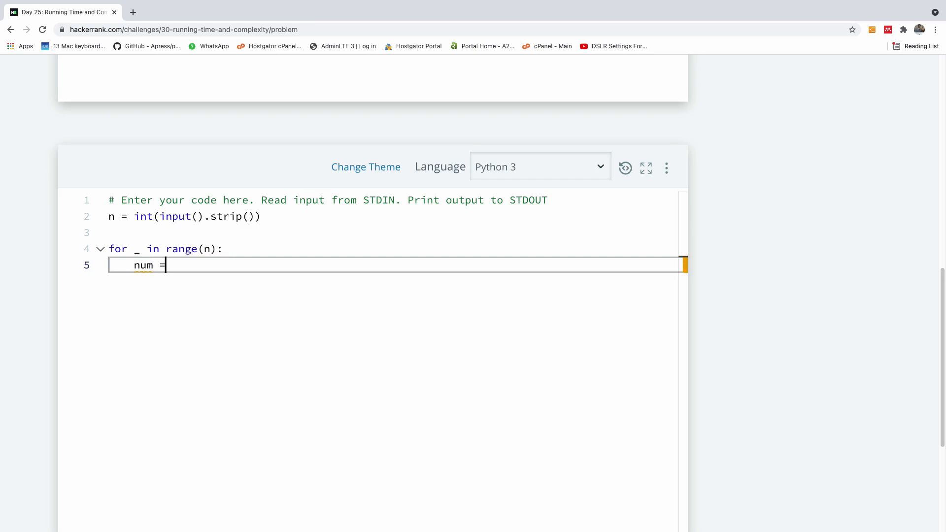
text(input())
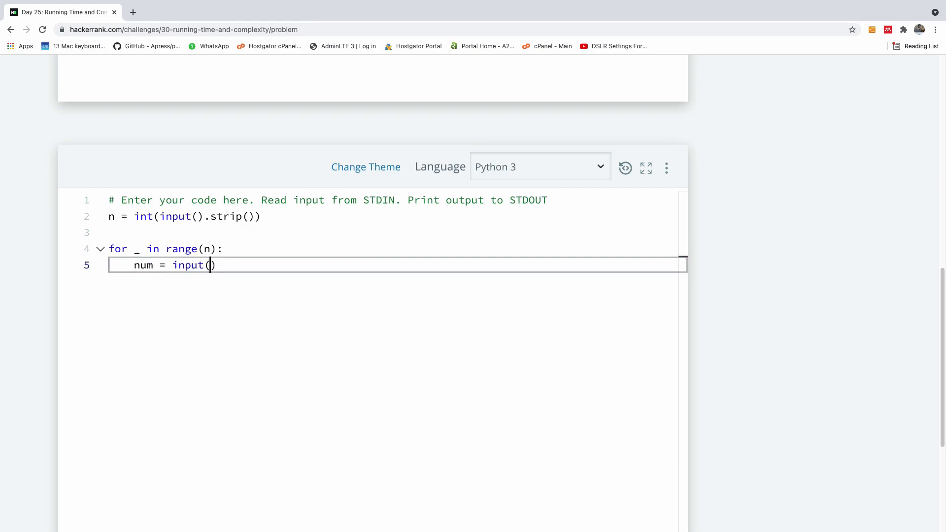
key(Right)
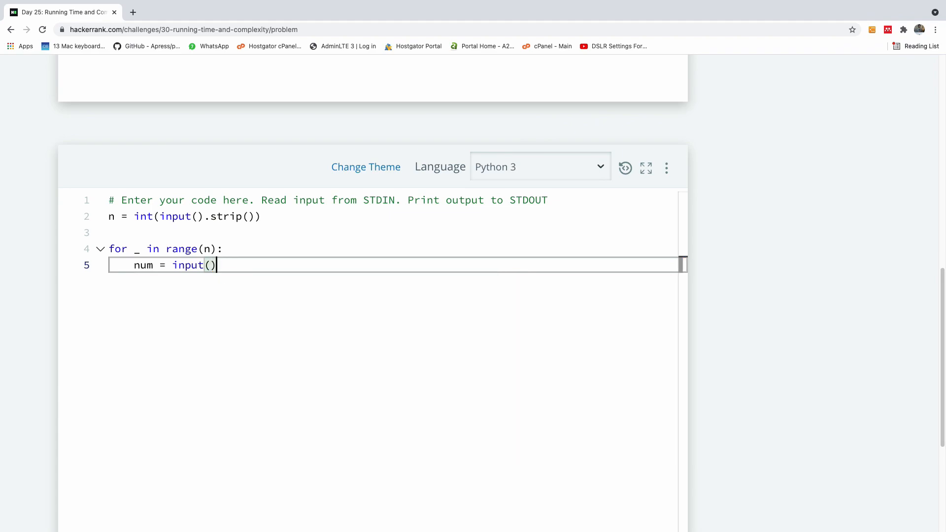
mouse_move(282, 372)
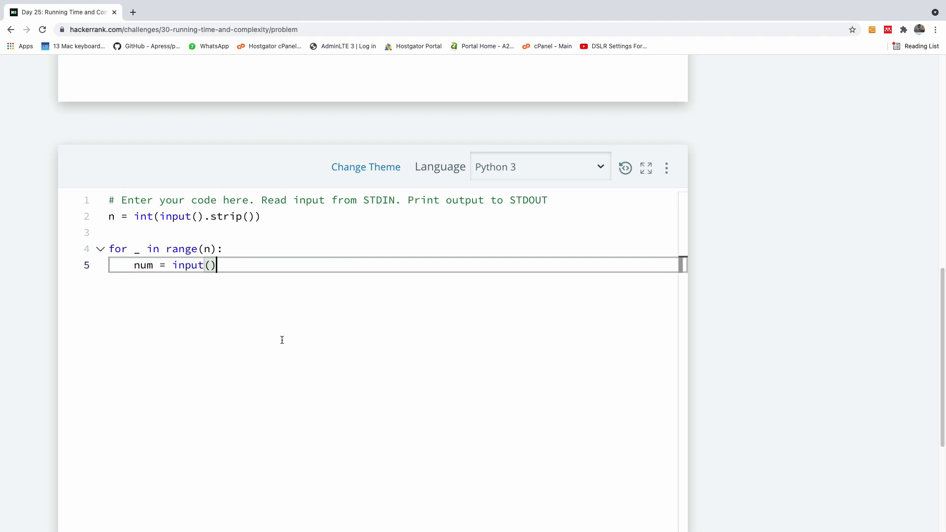
mouse_move(250, 284)
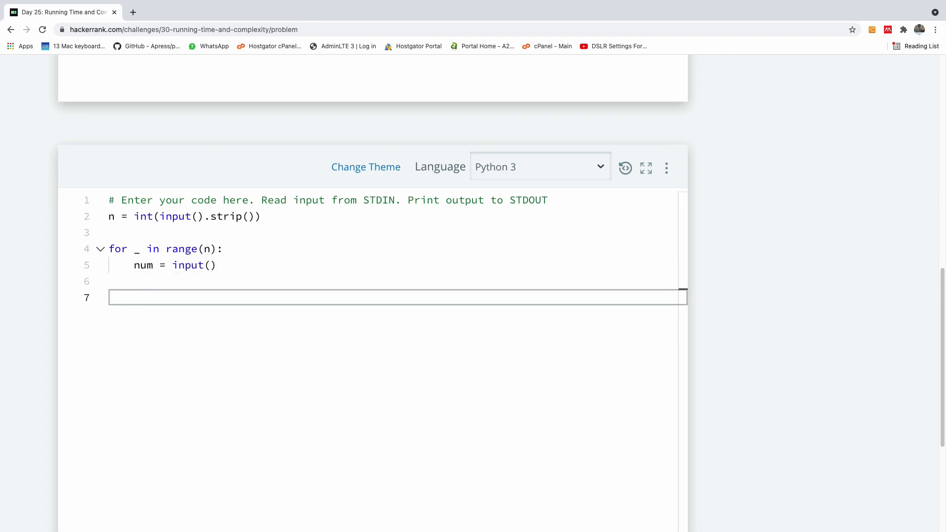
Step: Type 'if num == 1:' followed by print('Not prime') inside the loop
text(n)
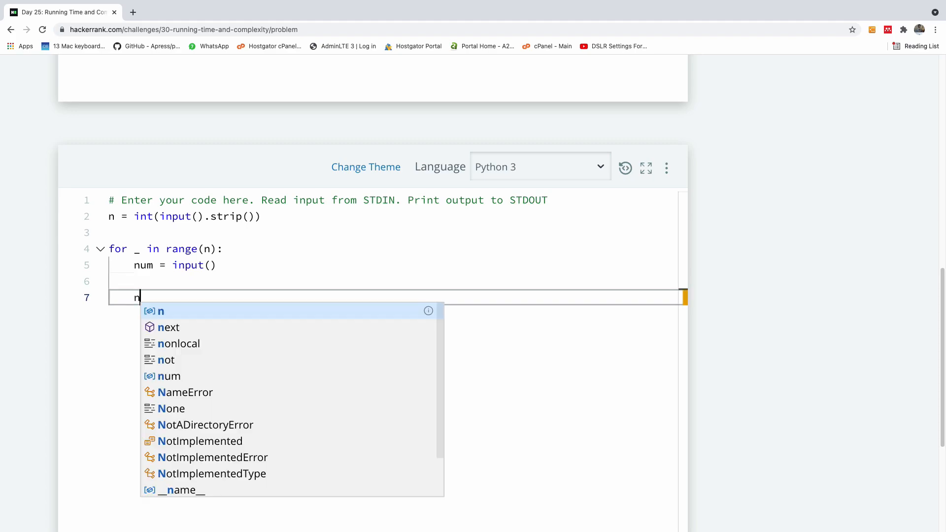
text(if nu)
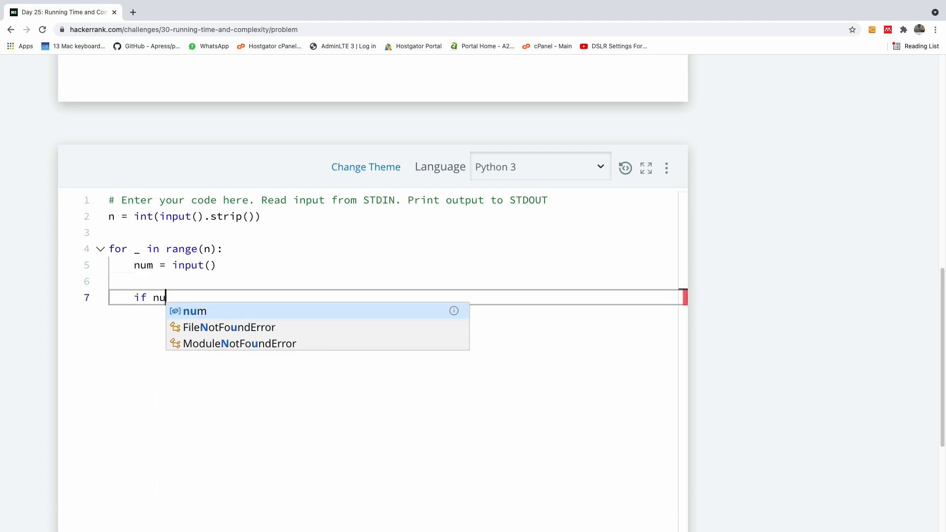
text(m == 1:)
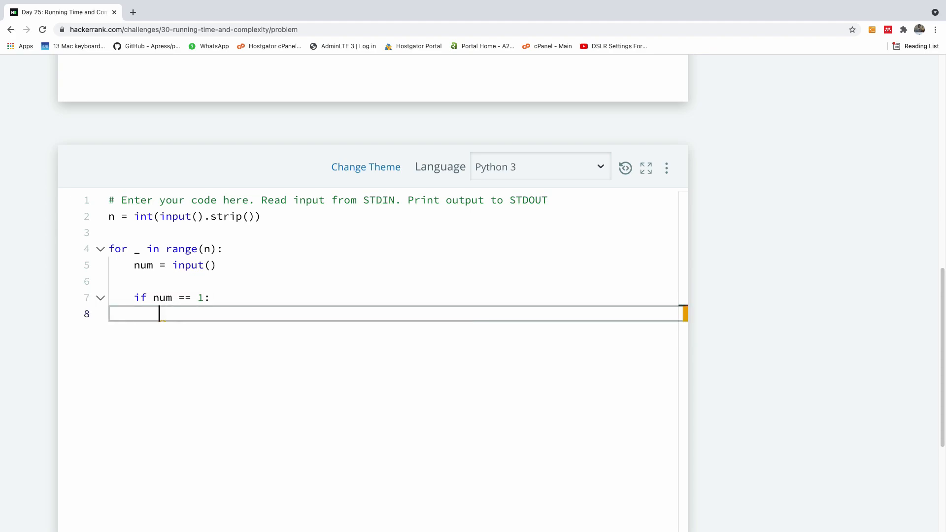
text(print(')
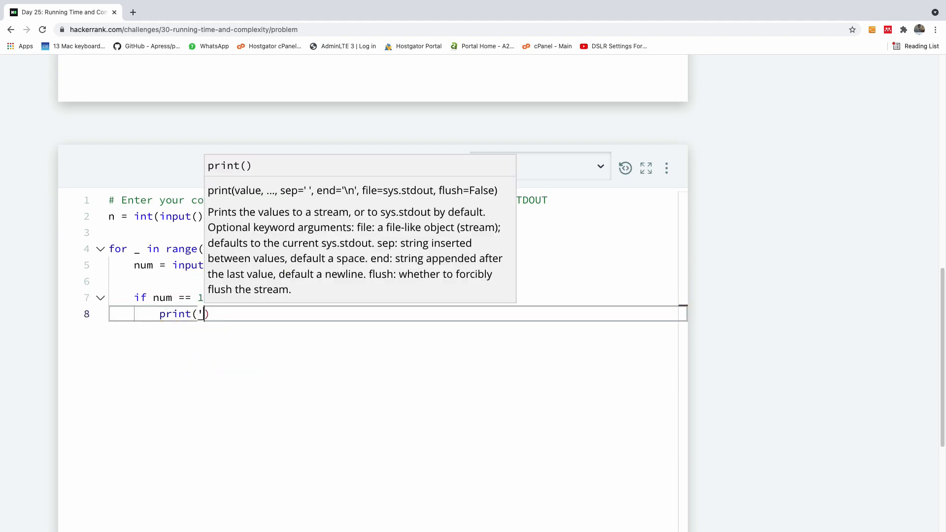
text(Not prime)
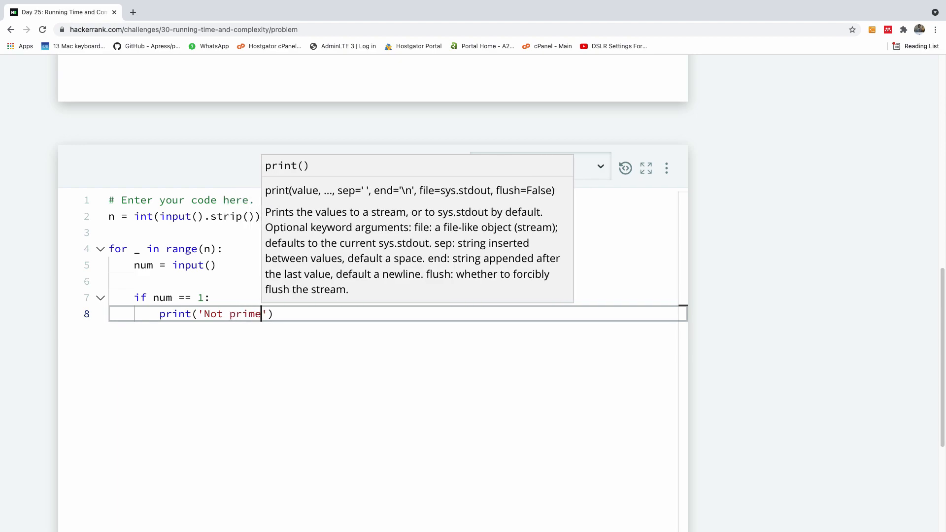
key(Return)
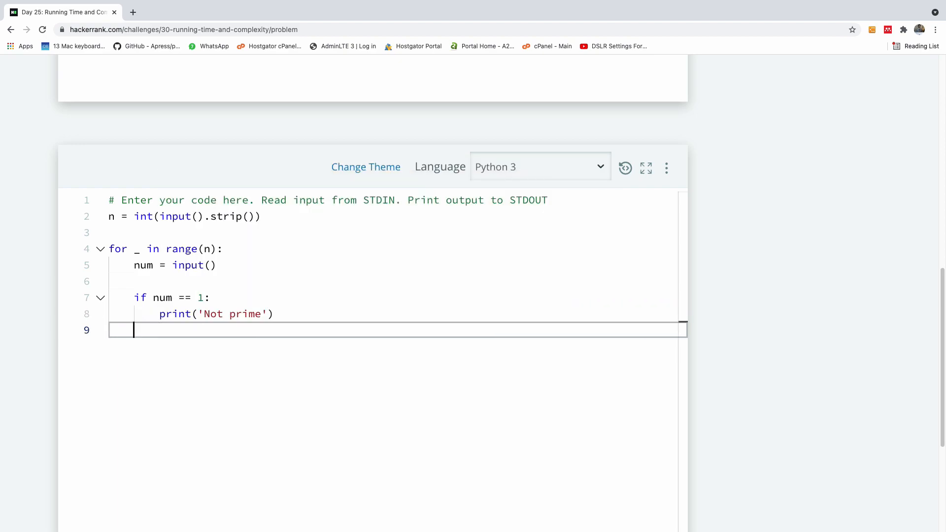
Step: Add the branch condition num % 2 == 0 and num > 2 for even numbers
text(else:)
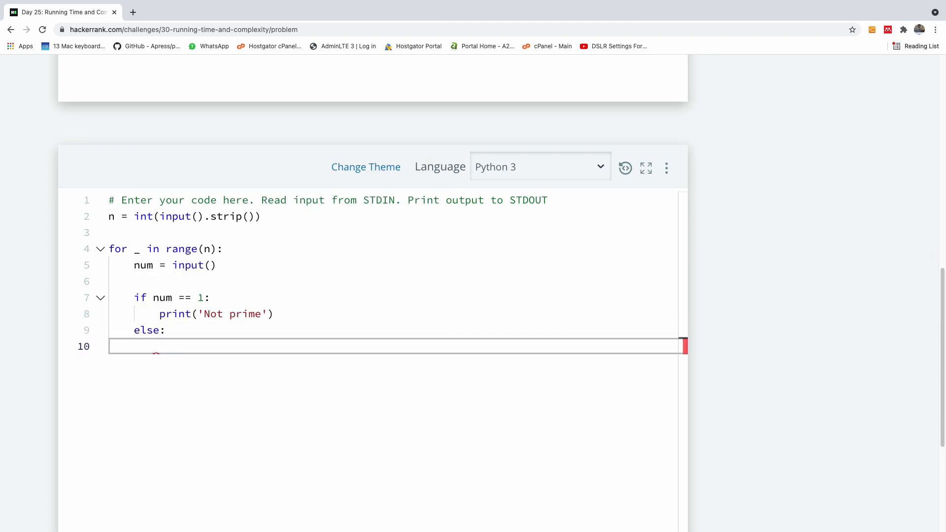
text(ift(nu)
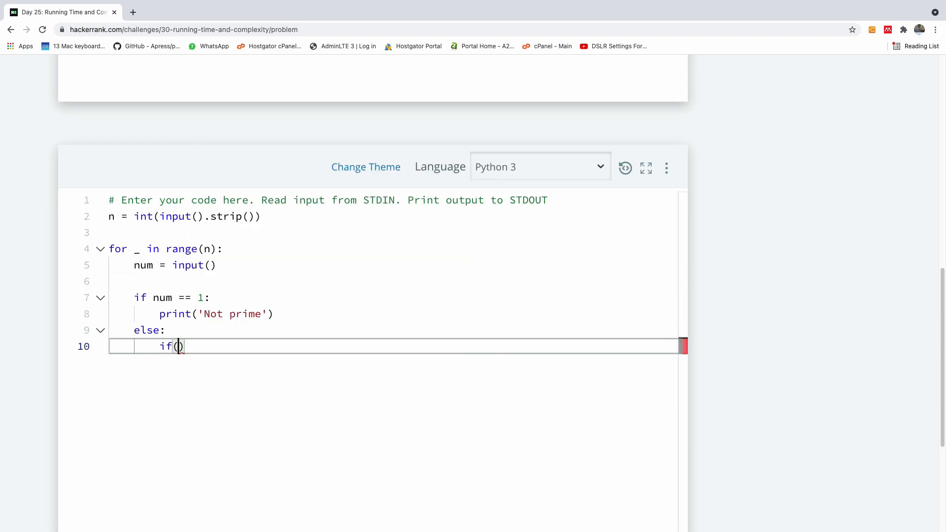
text(n)
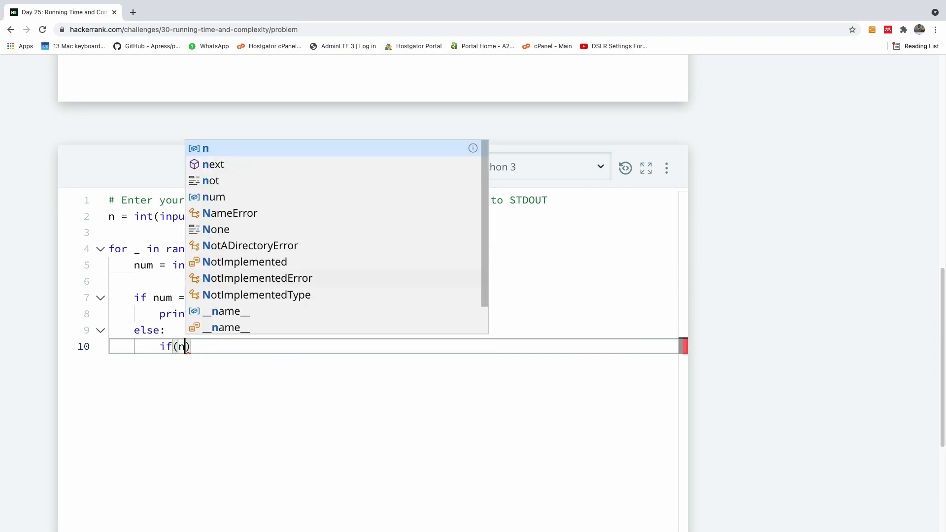
text(um)
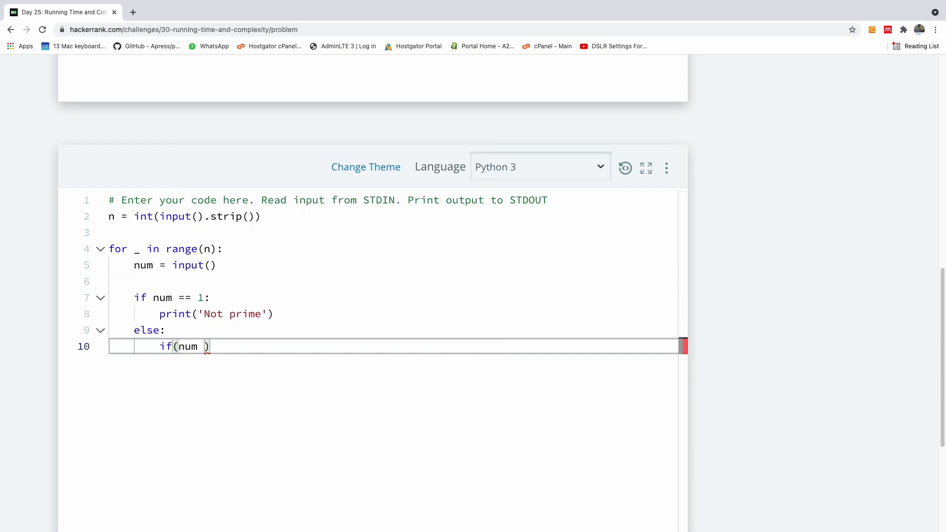
text(%)
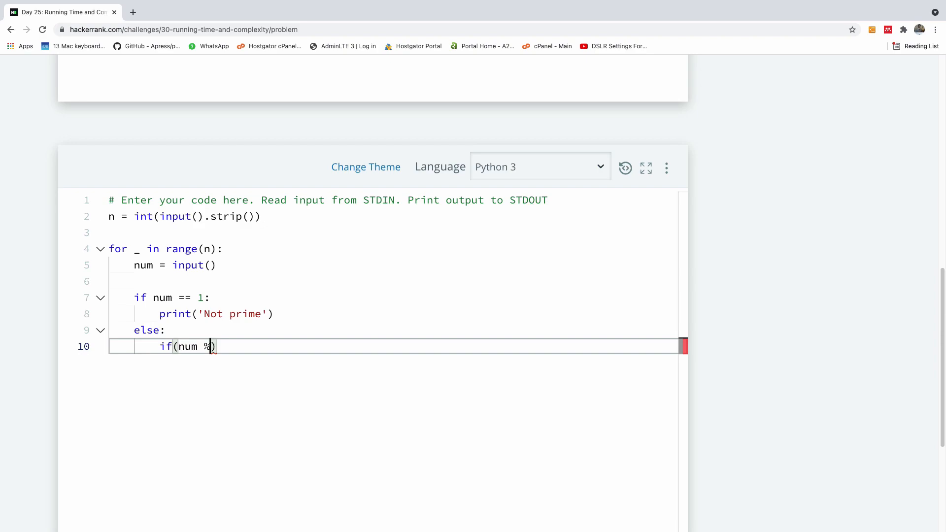
key(Backspace)
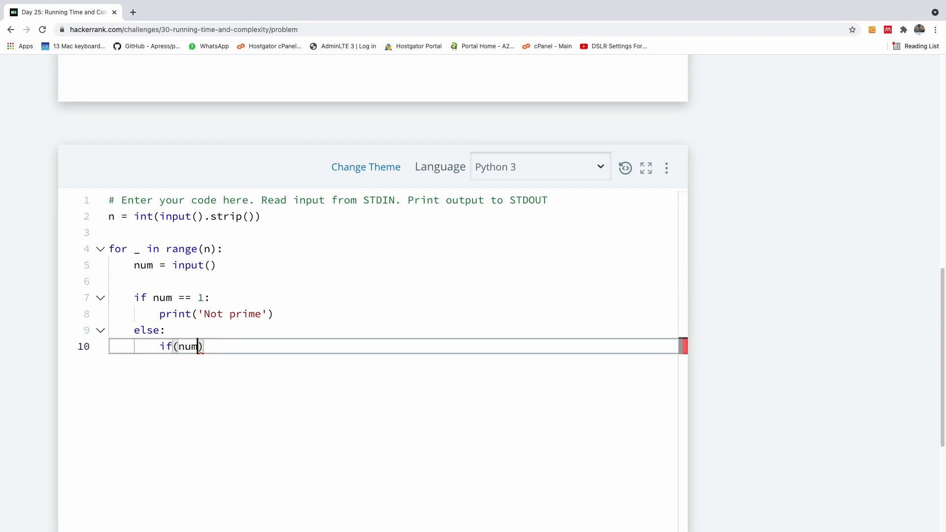
text(%2 =)
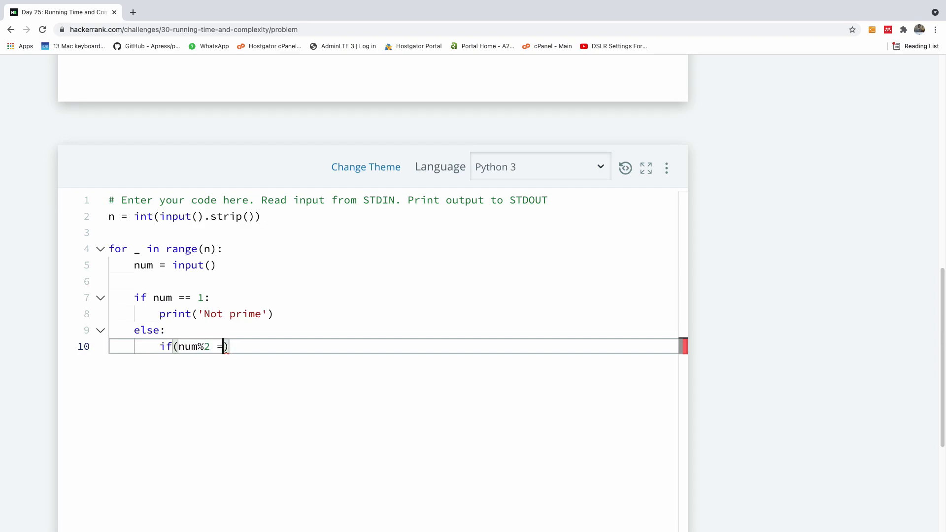
text(= 0 an)
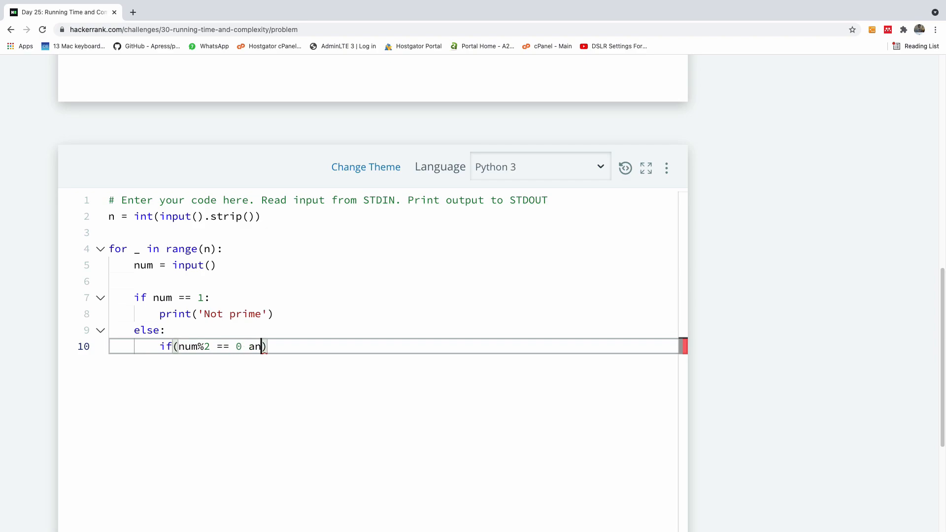
text(d)
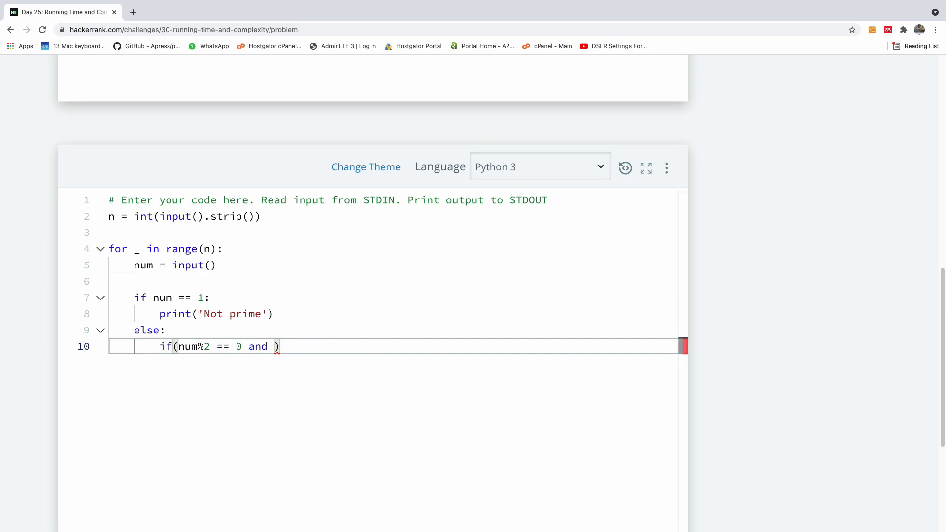
text(num >)
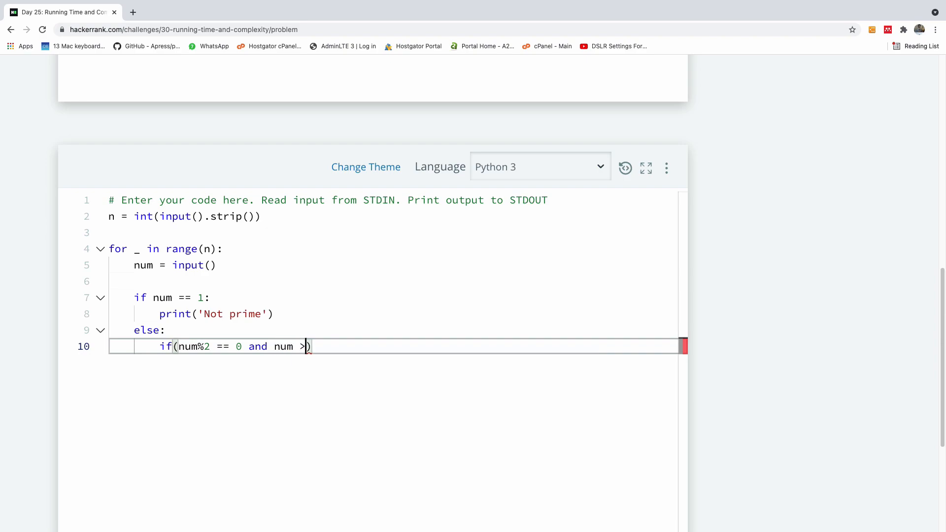
text(2)
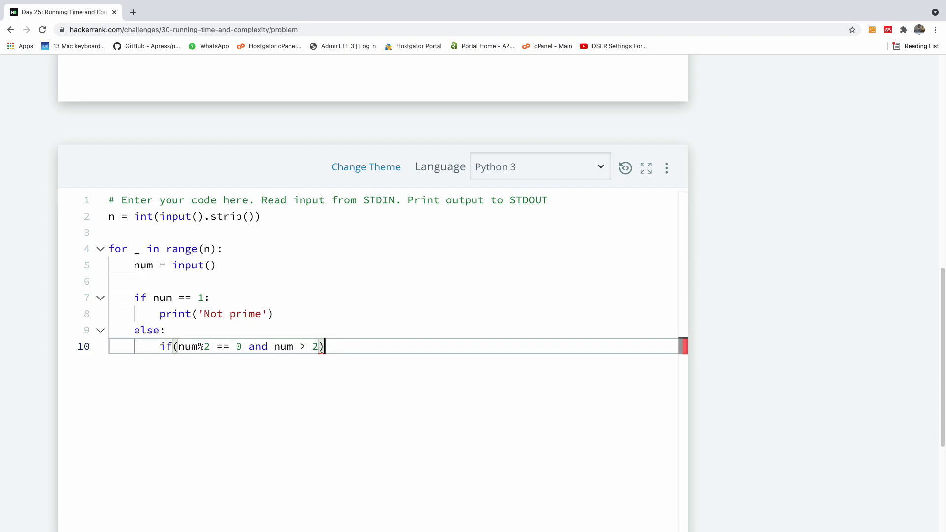
text(:)
text(print('Not prime)
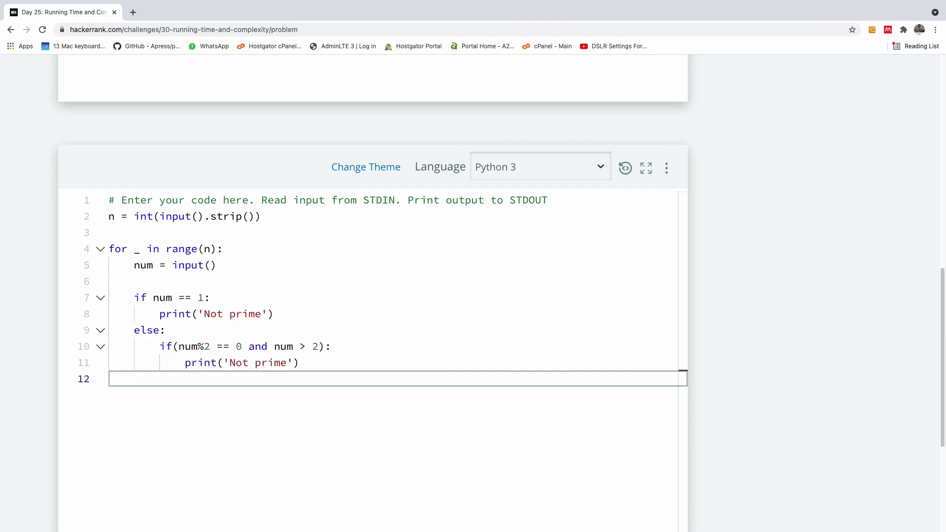
Step: Under else:, start the loop for i in range(3, int(num**(1/2))+1, 2)
text(e)
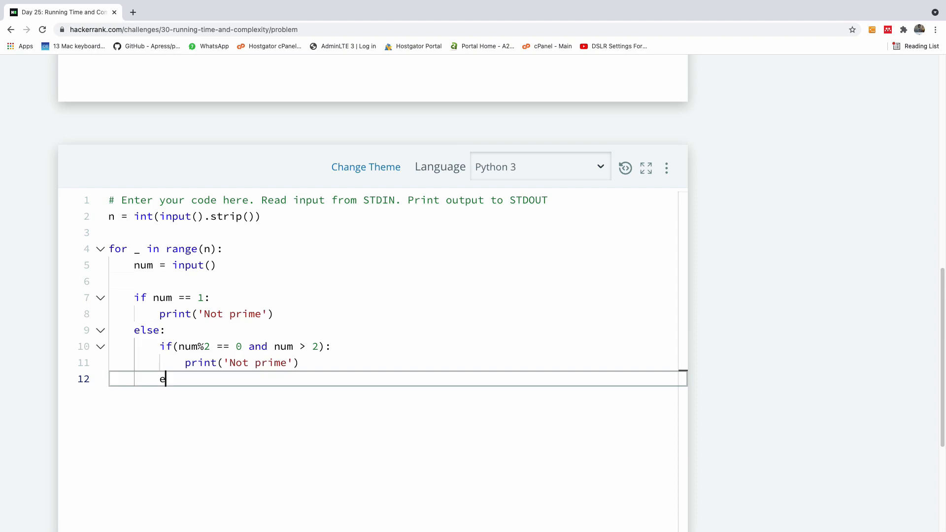
text(lse:)
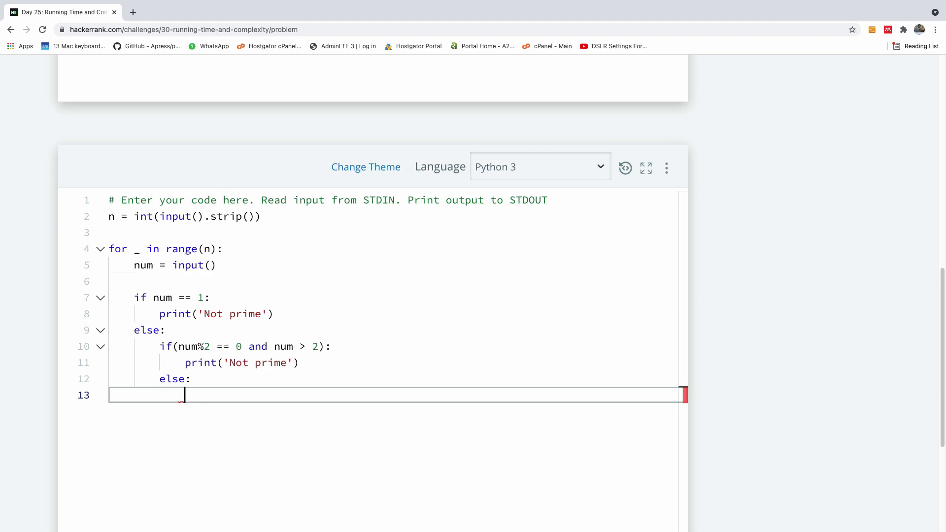
text(from)
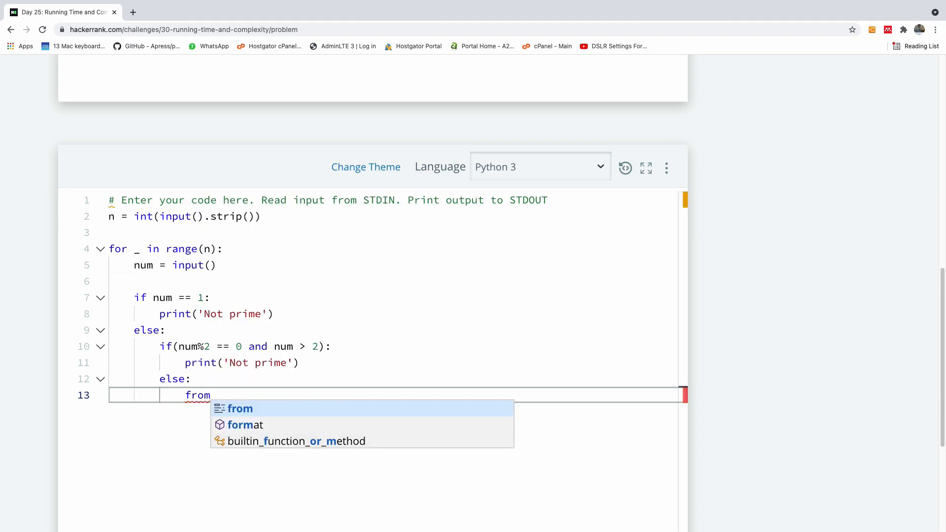
key(Backspace)
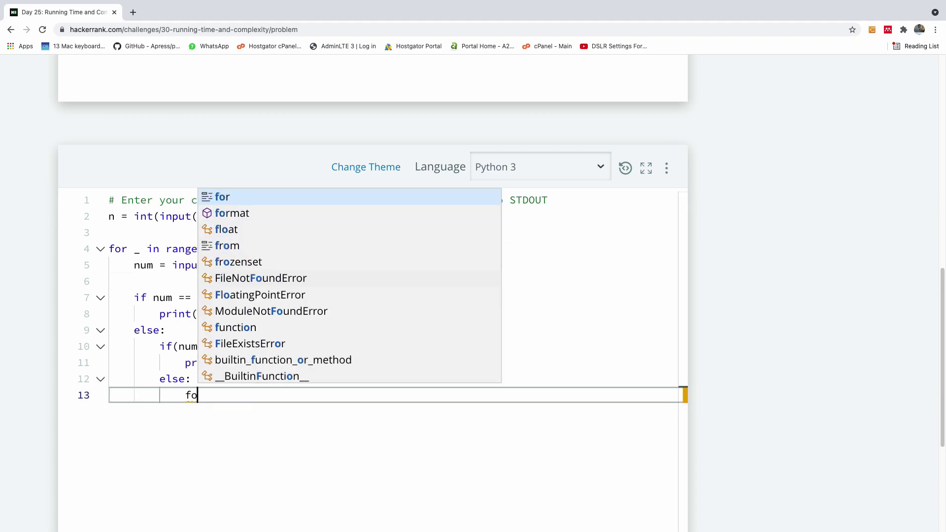
key(Backspace)
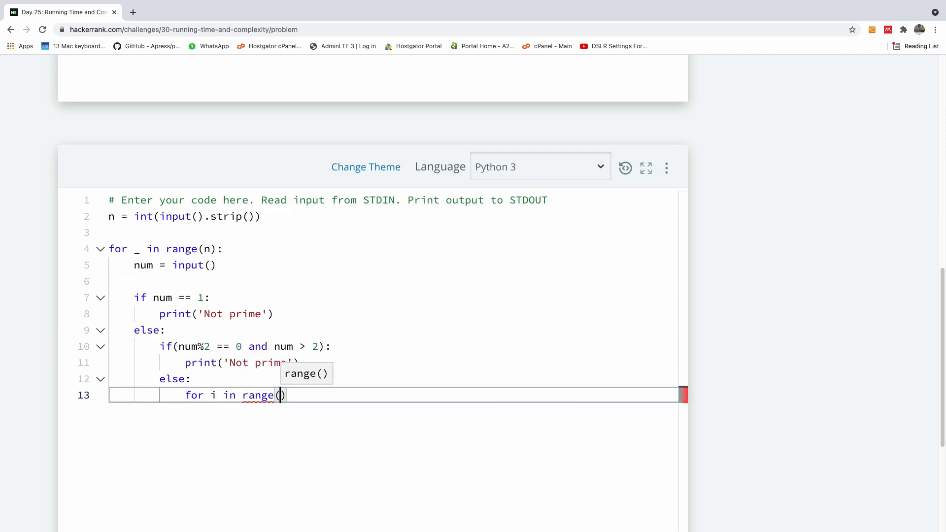
text(3,)
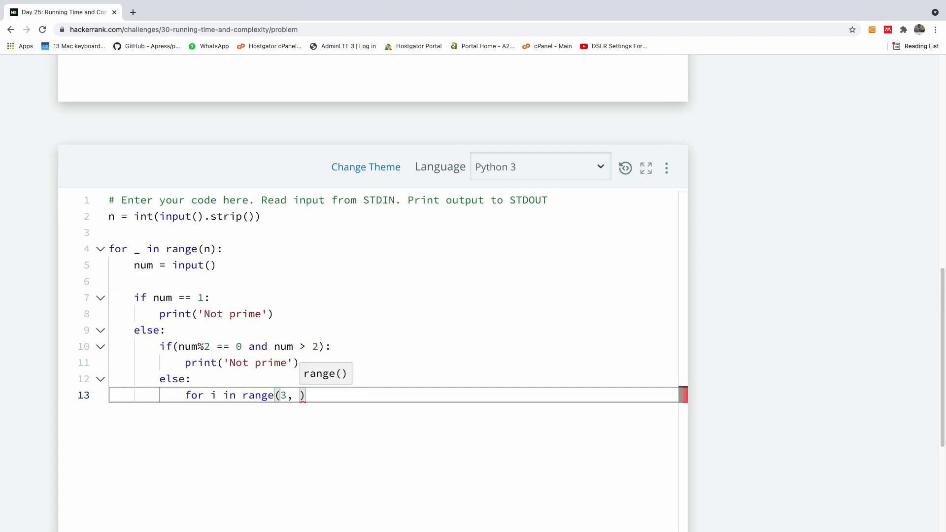
text(int()
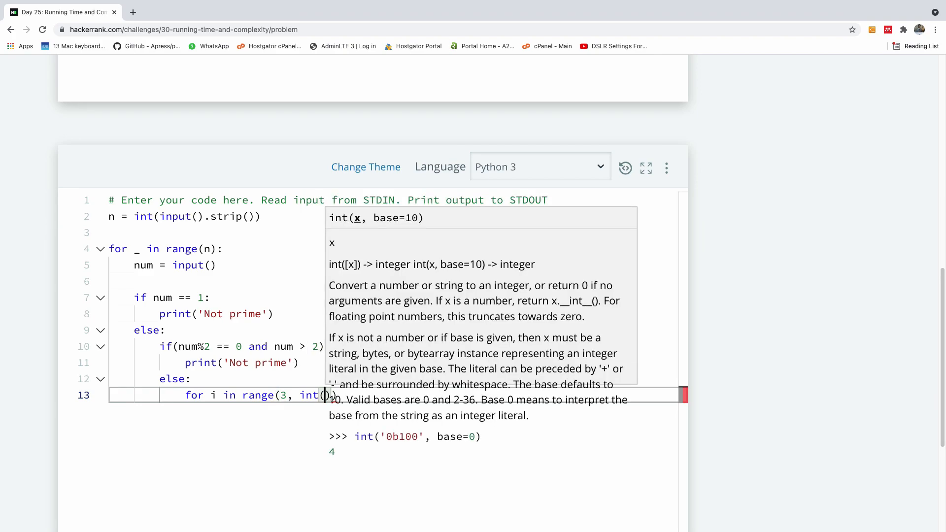
text(num)
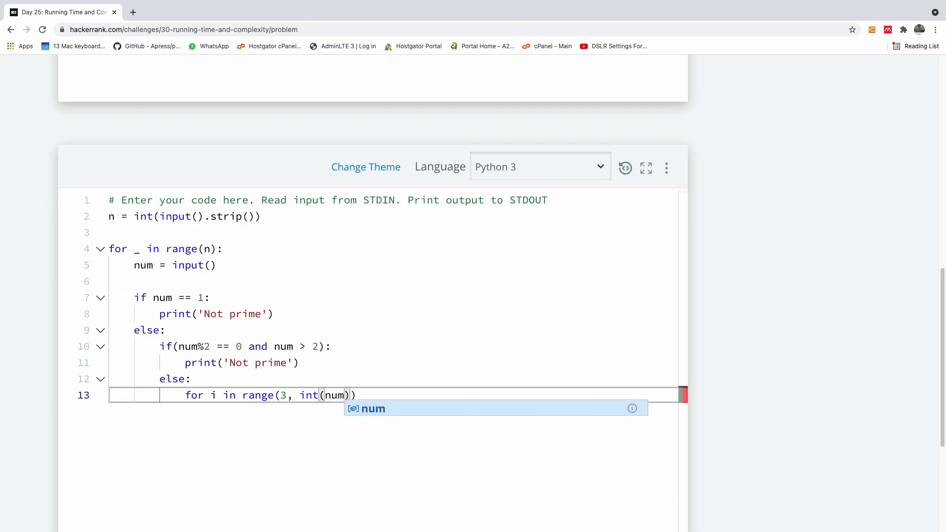
text(**)
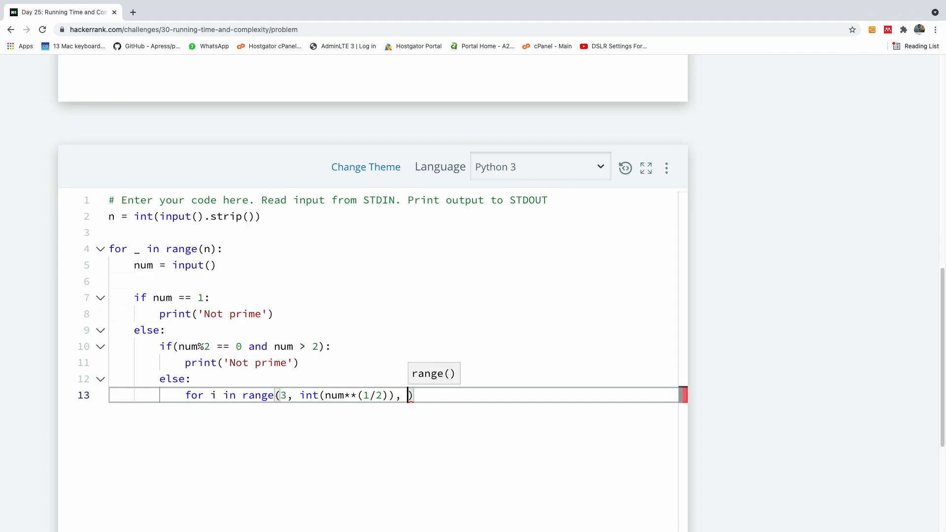
text(2)
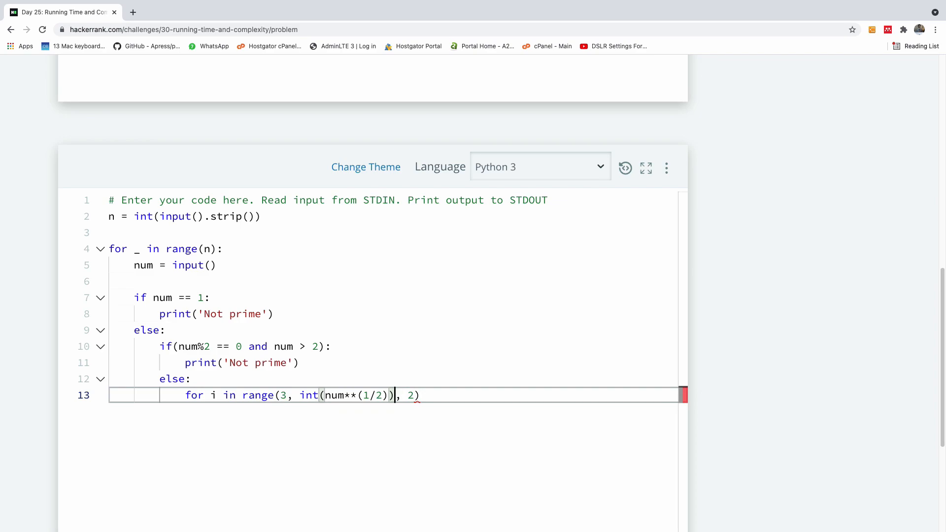
text(+1)
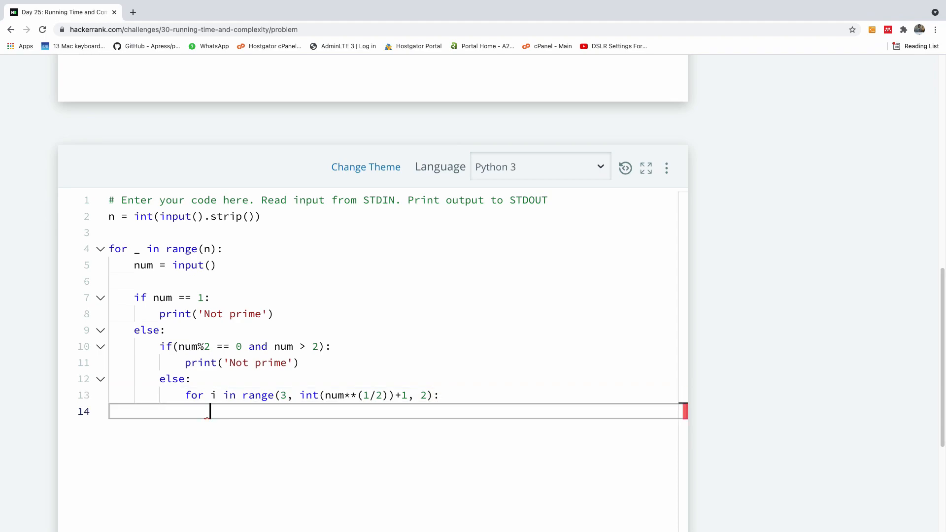
Step: Add the num%i == 0 check printing 'Not prime' and breaking, with a loop else printing 'Prime'
text(if)
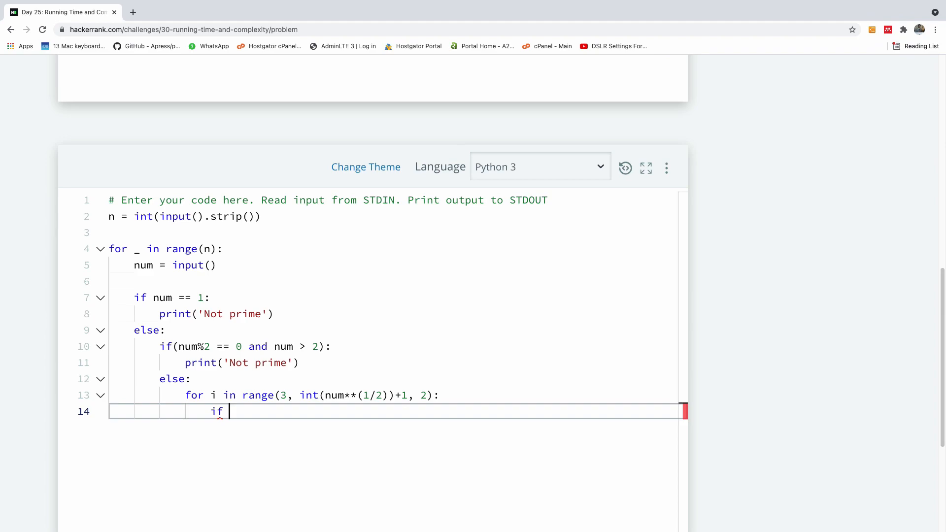
text(num)
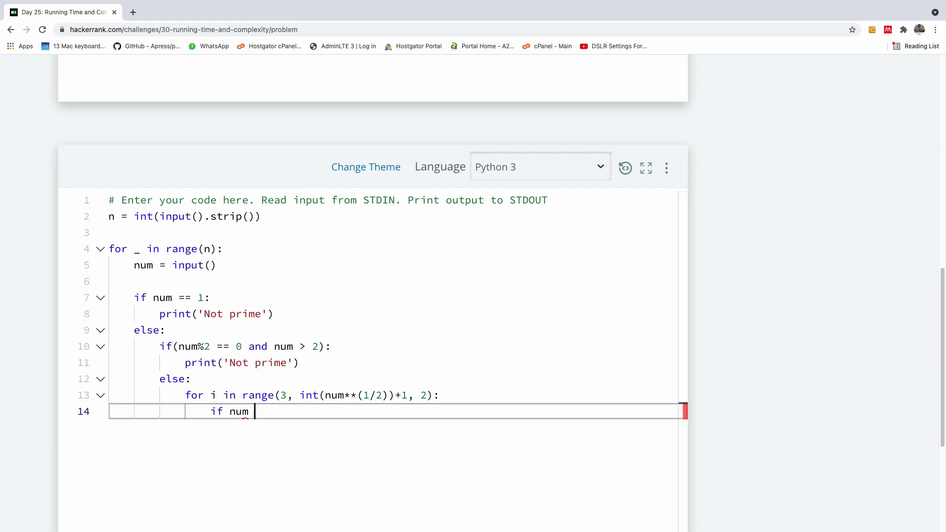
text(%i)
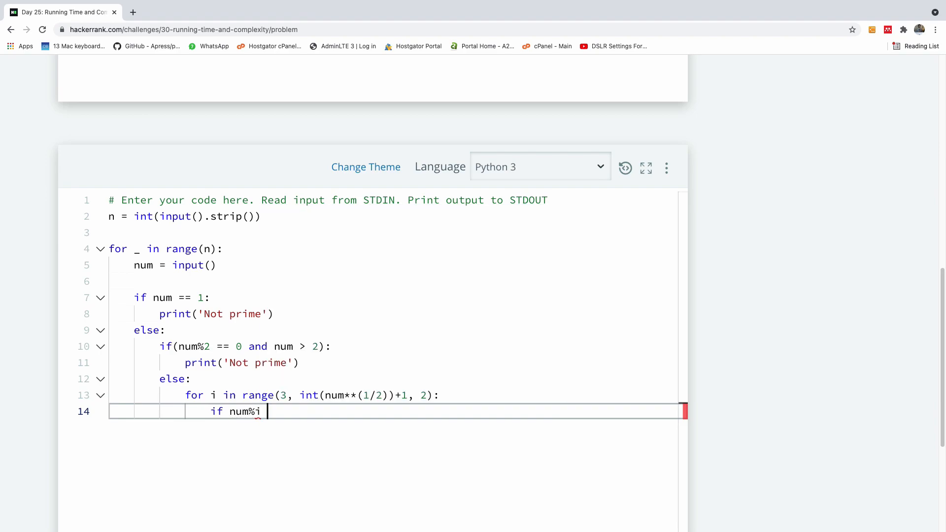
text(== 0:)
text(print('Not )
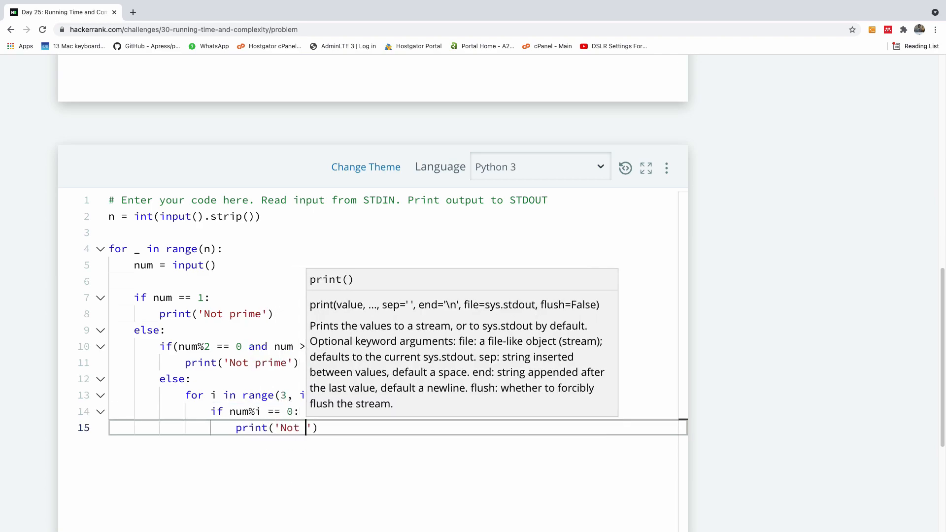
text(prime)
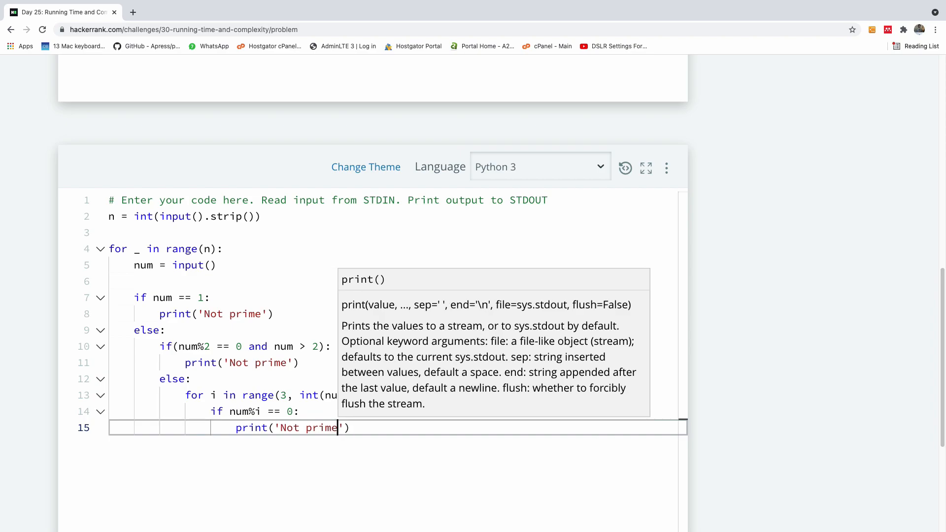
key(enter)
text(break)
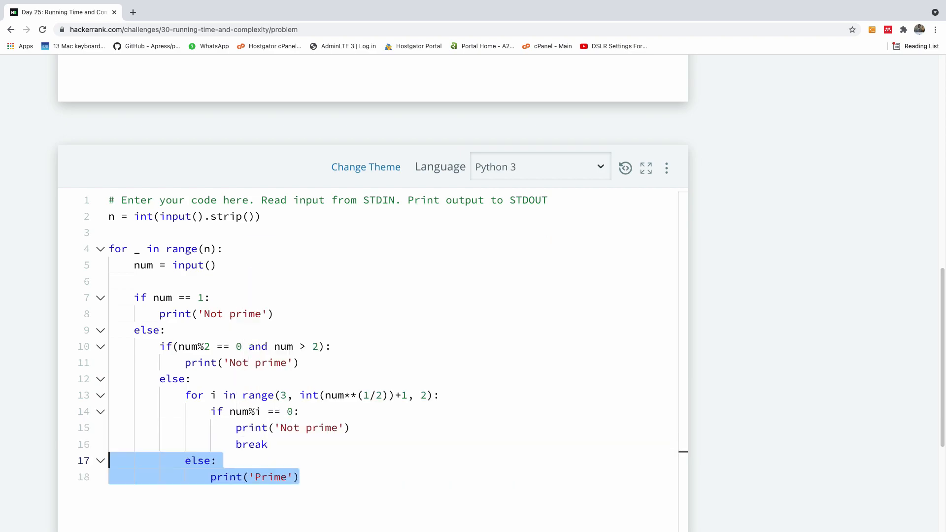
mouse_move(396, 381)
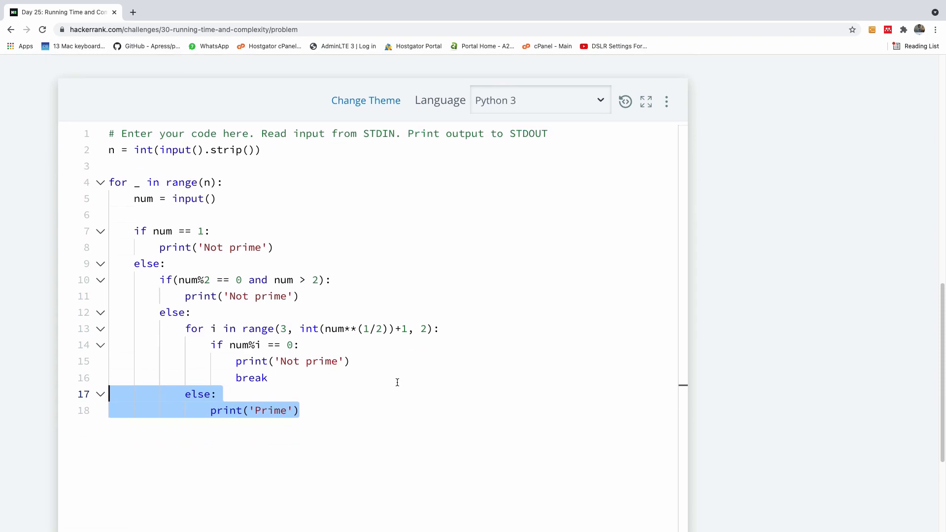
scroll(down, 3)
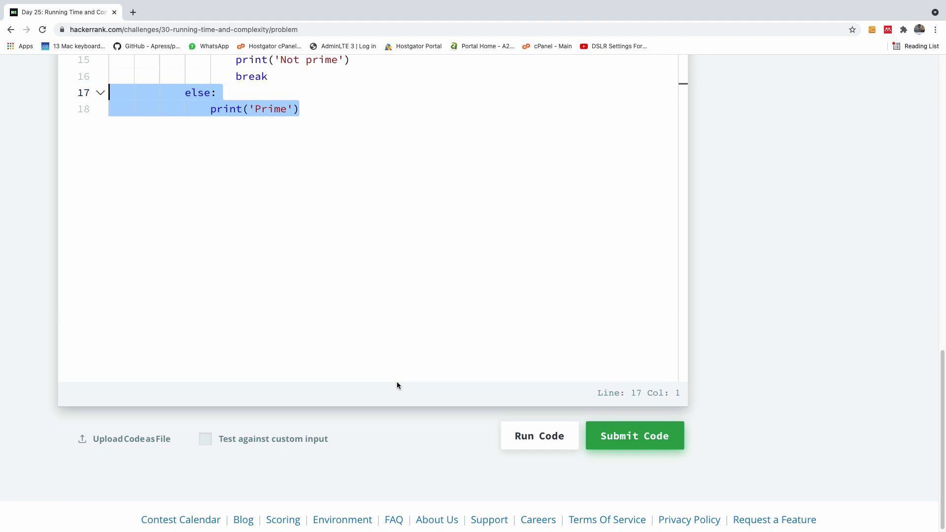
Step: Run the code on the sample tests and review the TypeError traceback on the num%2 line
click(634, 435)
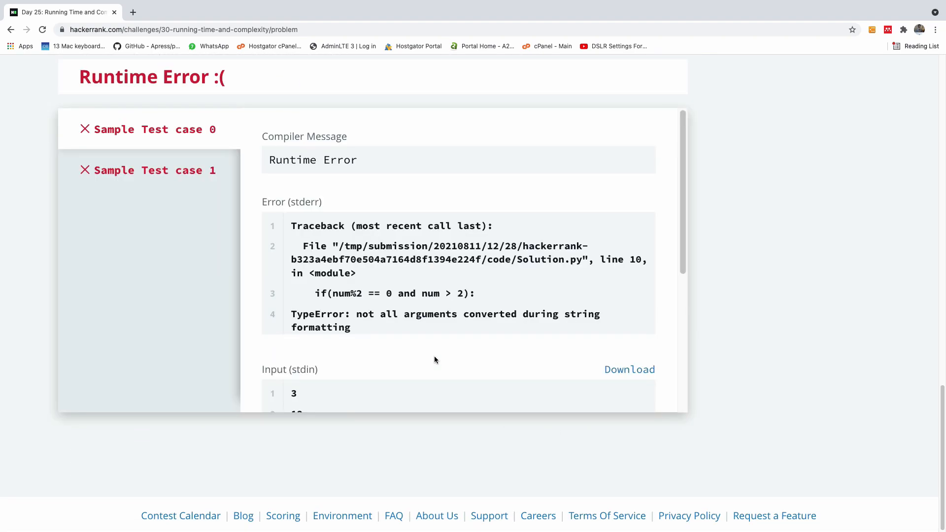
mouse_move(353, 327)
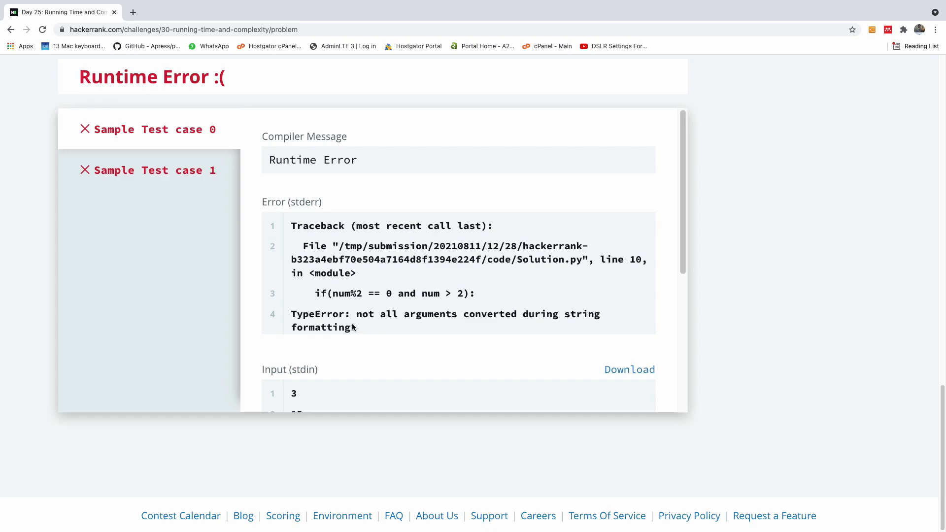
mouse_move(447, 313)
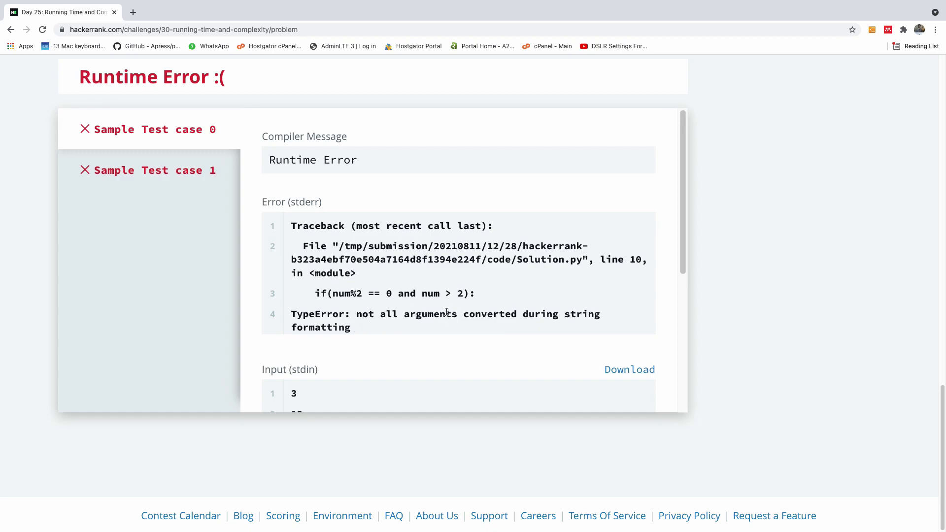
scroll(down, 3)
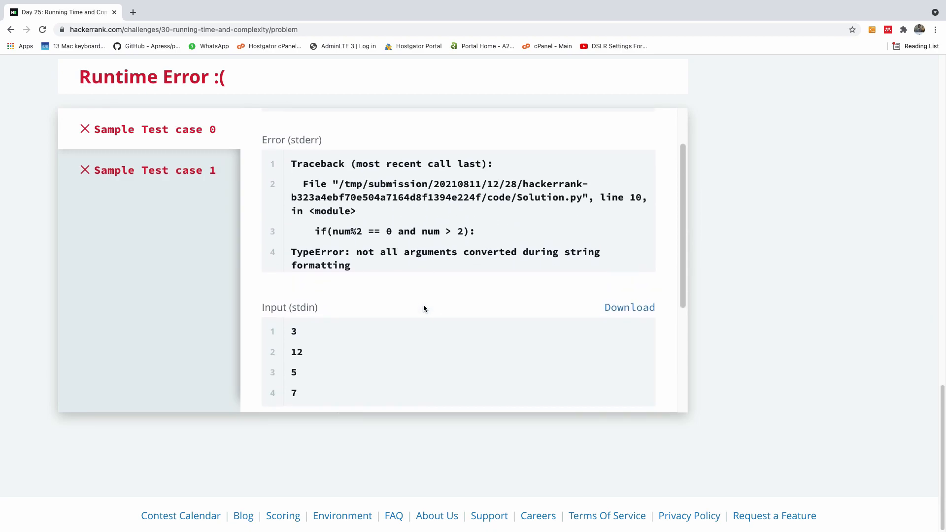
scroll(up, 3)
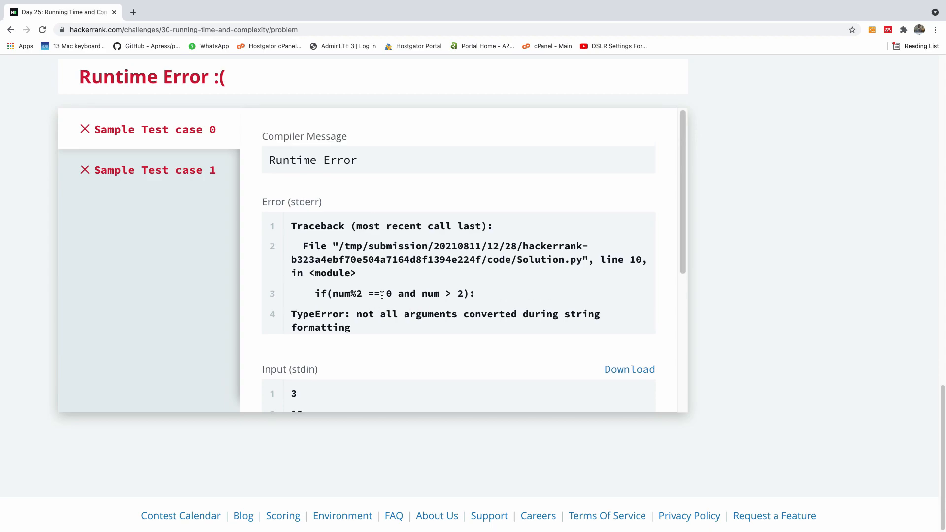
scroll(up, 3)
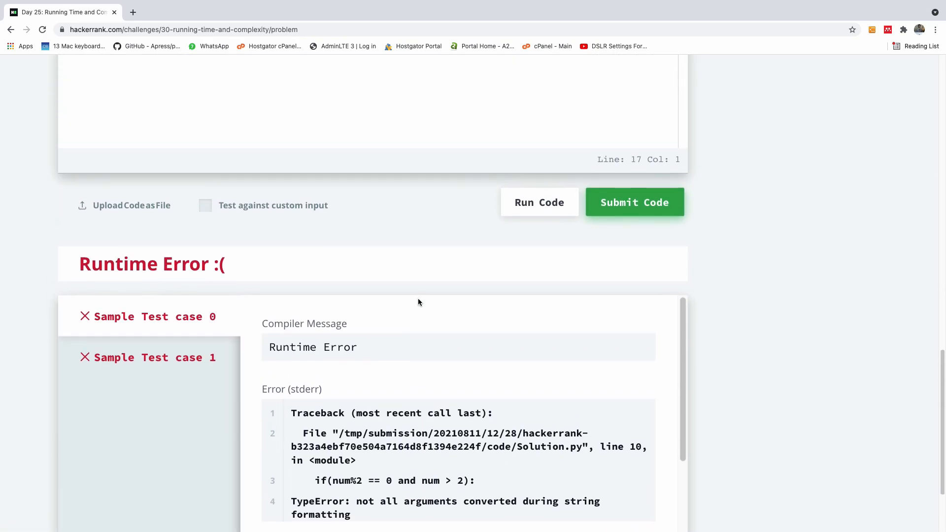
Step: Change line 5 to num = int(input().strip())
scroll(up, 3)
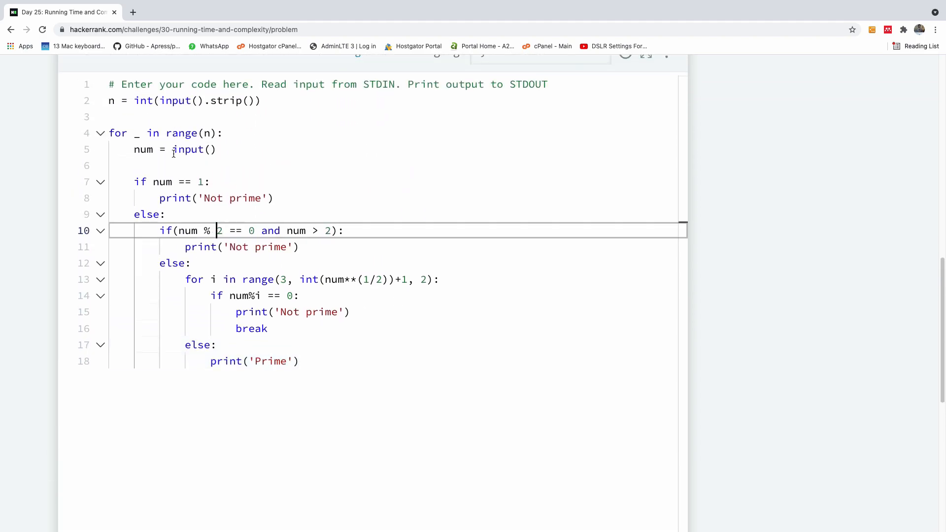
click(180, 149)
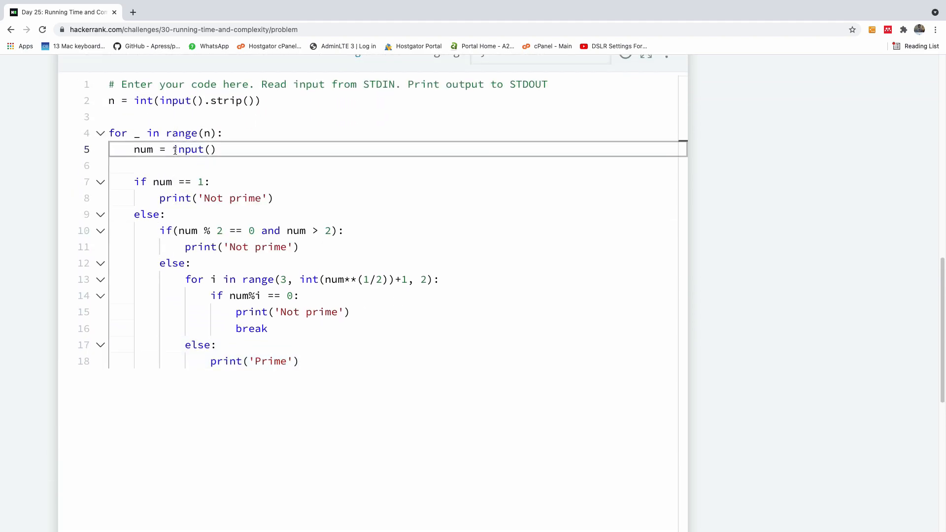
text(int(in)
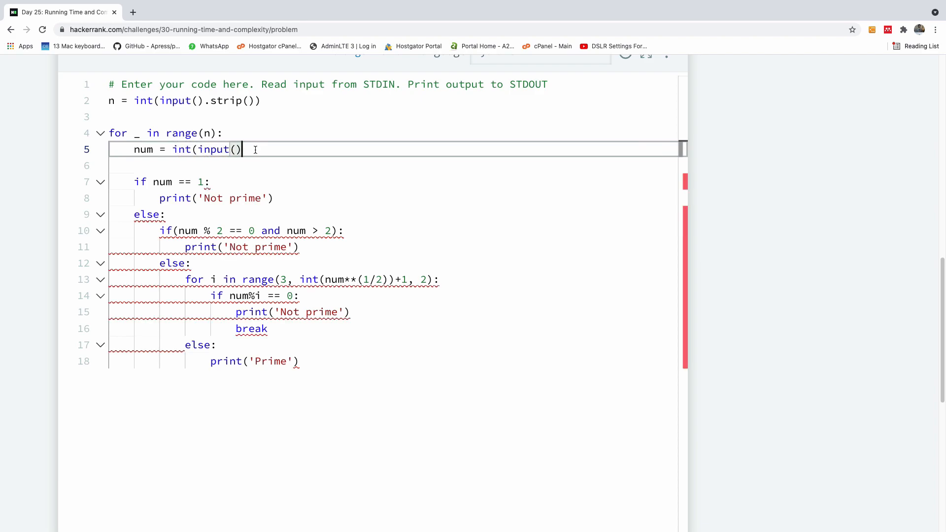
text(.strip())
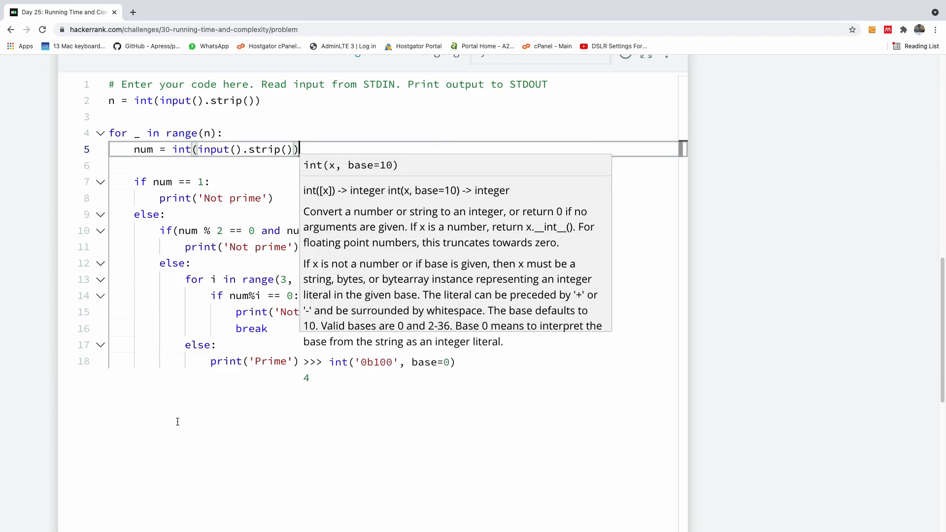
scroll(down, 3)
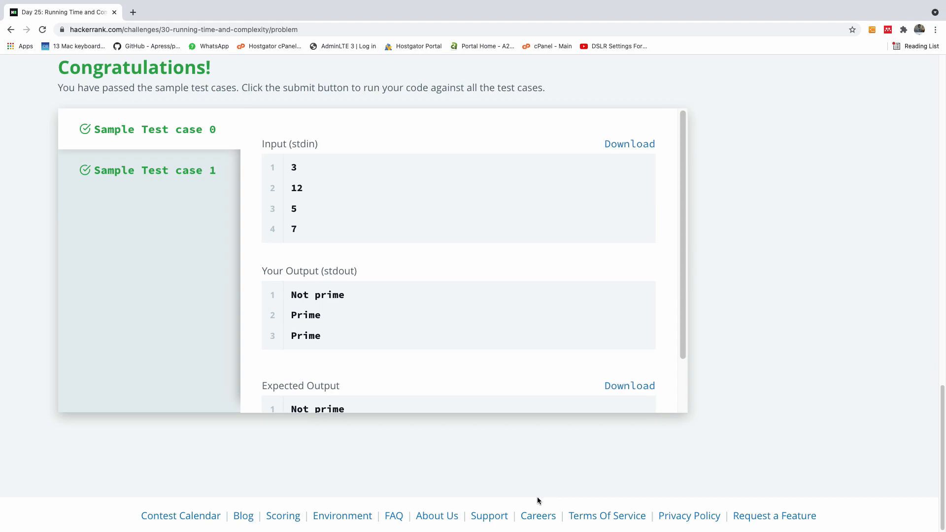
mouse_move(520, 381)
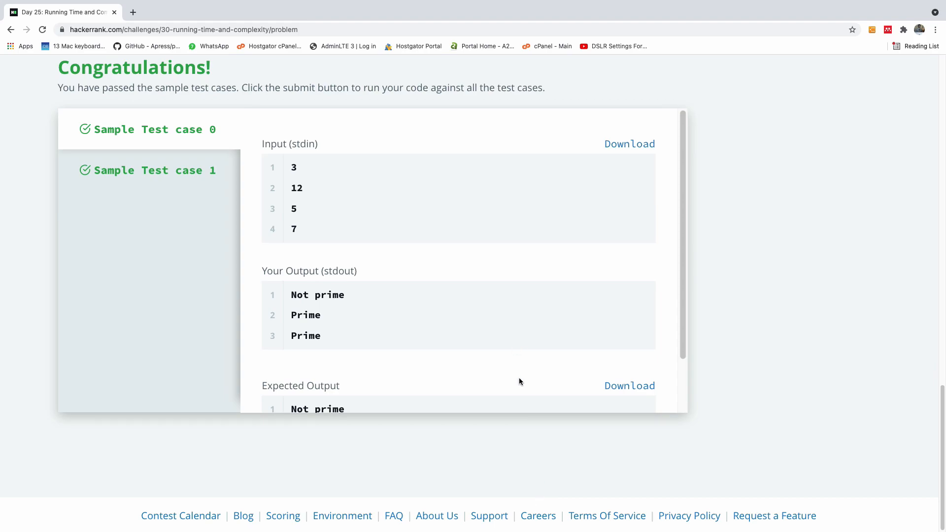
mouse_move(563, 409)
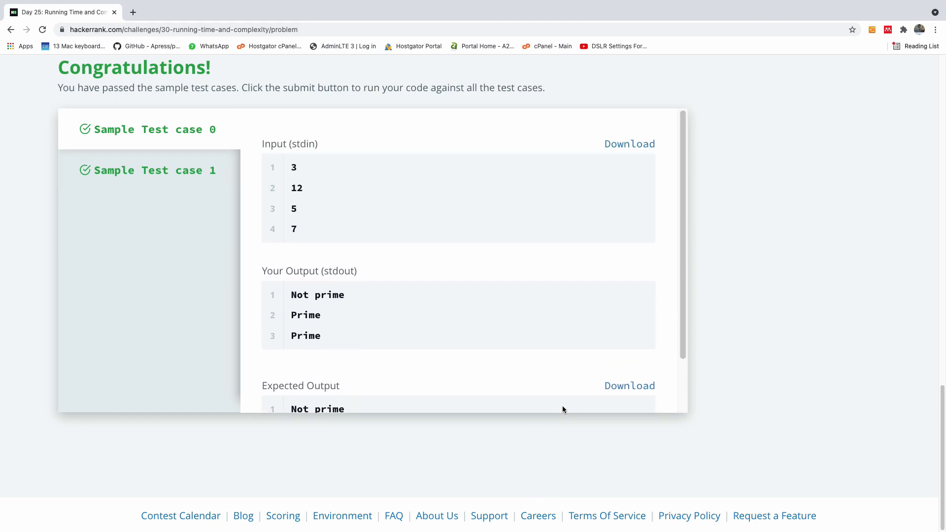
Step: Scroll up to review both passing sample test cases and the Congratulations message
scroll(up, 3)
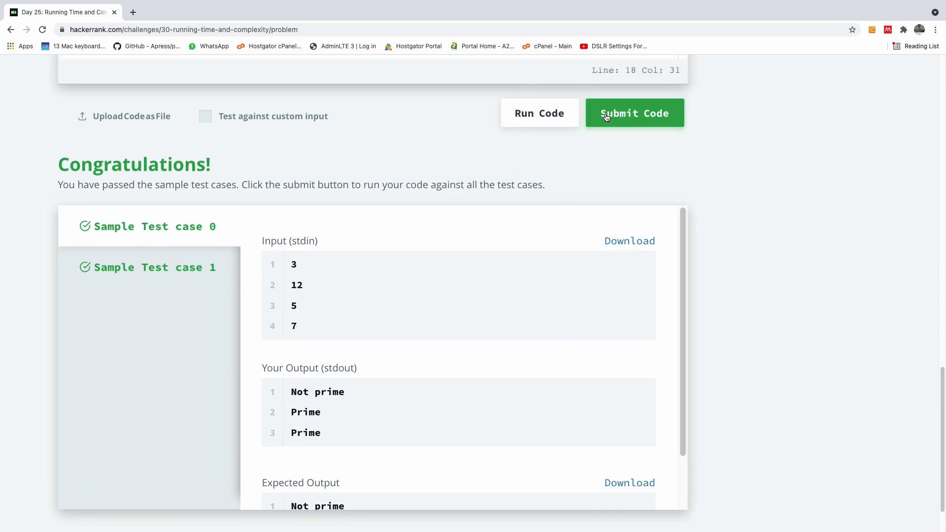
Step: Submit the solution and confirm test cases 0 through 9 all pass
click(634, 112)
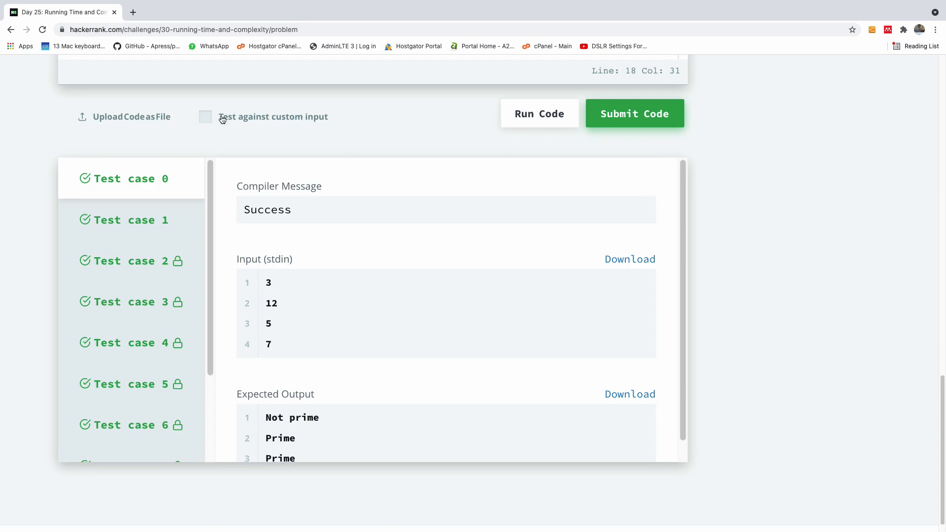
click(634, 113)
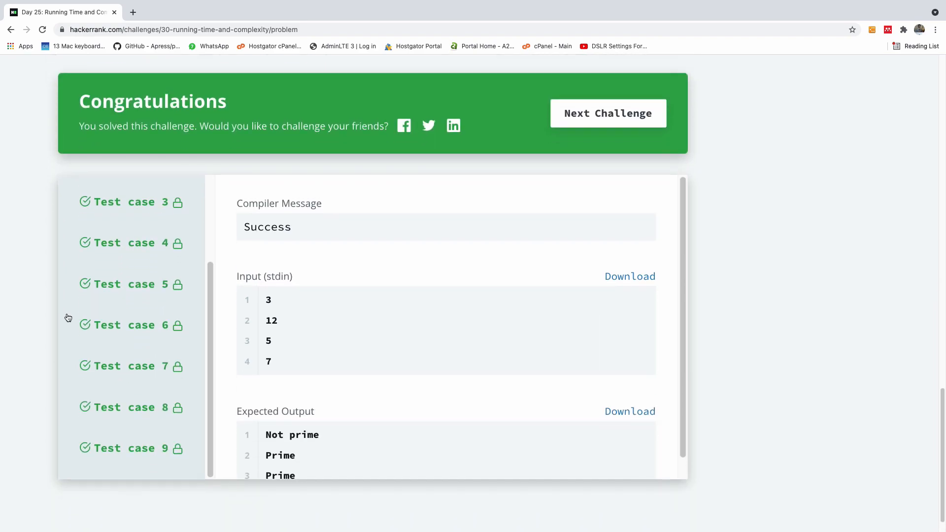